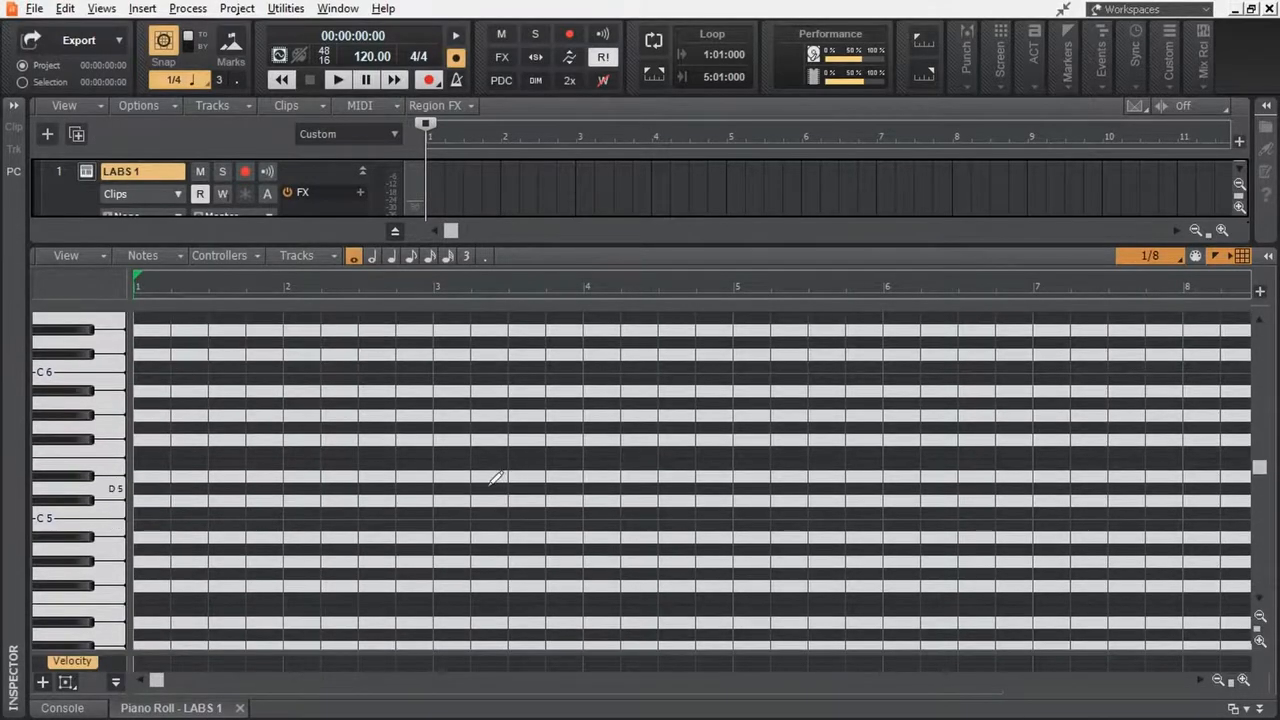
# - Move from the Focusrite bundled-software list to Ableton's Live Lite product page
pyautogui.moveTo(136, 540); pyautogui.dragTo(284, 540)
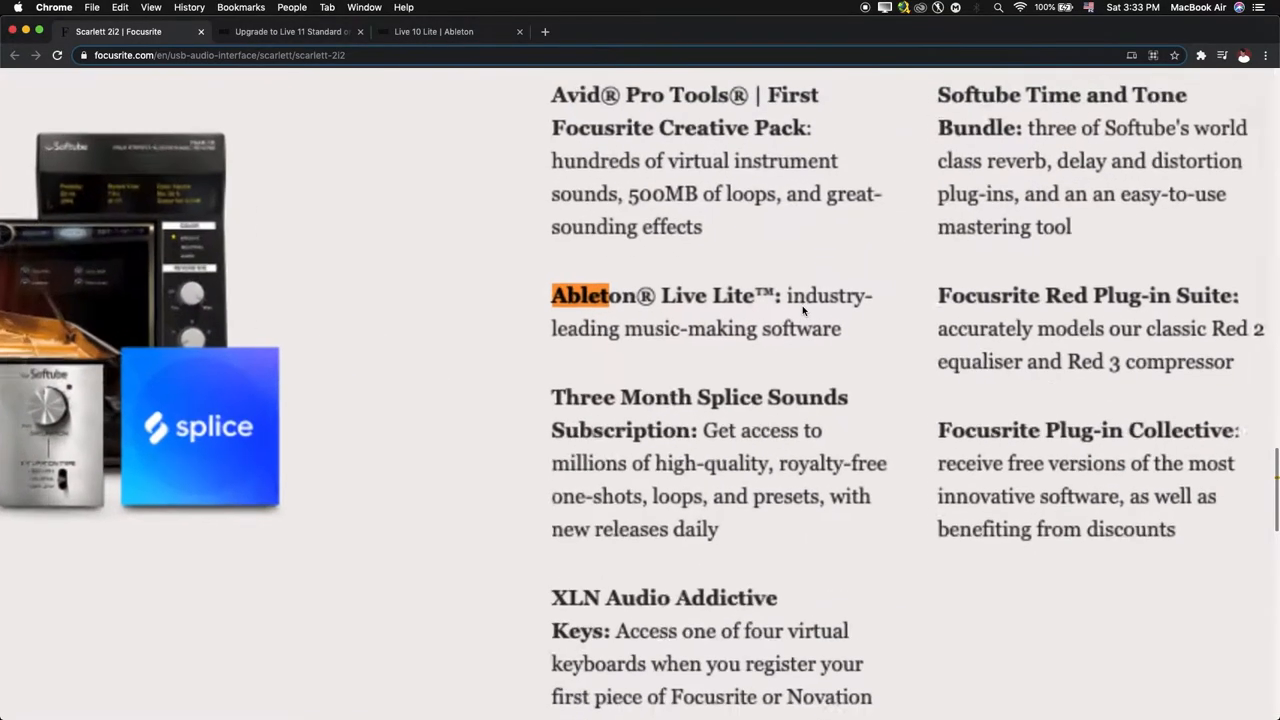
pyautogui.click(450, 32)
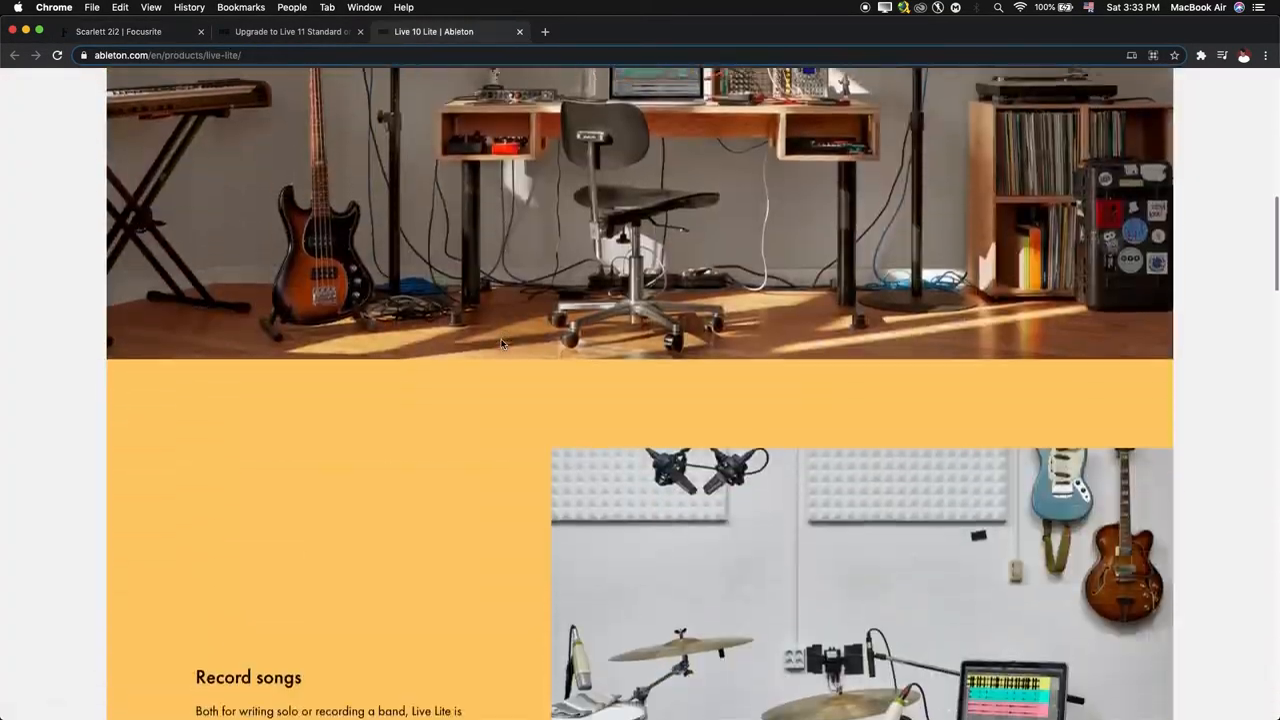
pyautogui.scroll(-3)
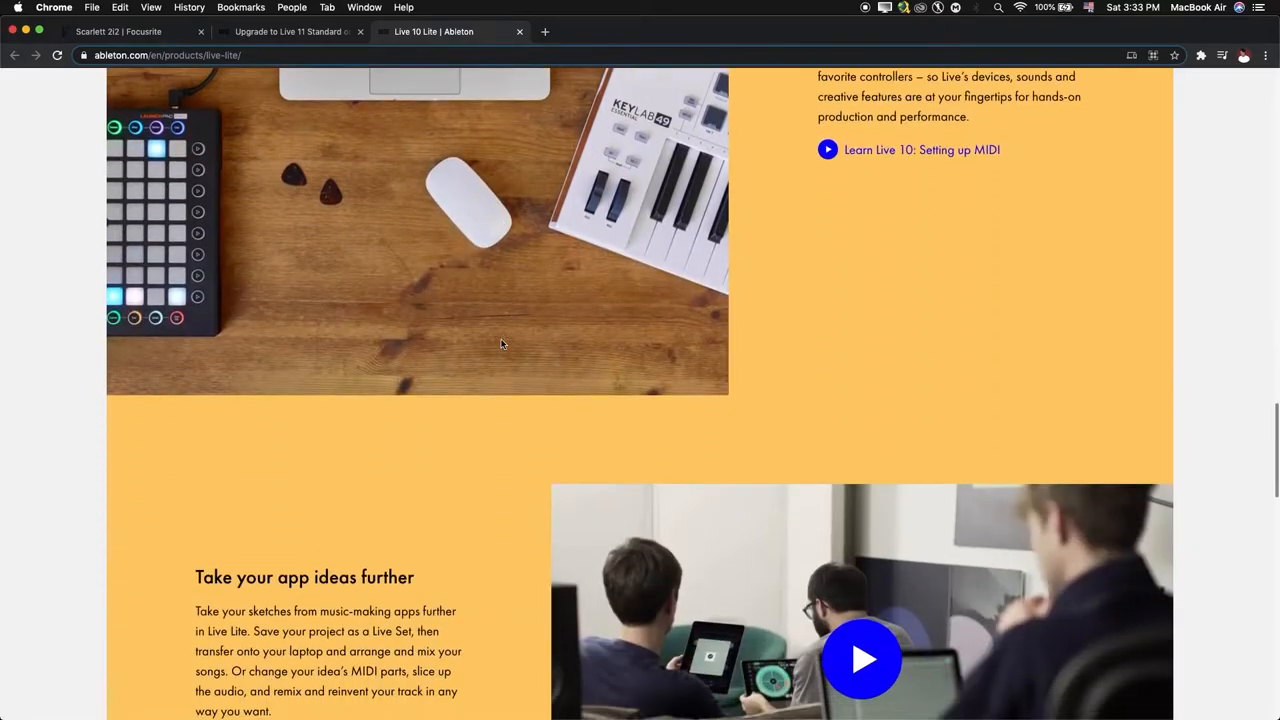
# - View the Live 11 upgrade page down to its feature comparison table
pyautogui.click(290, 32)
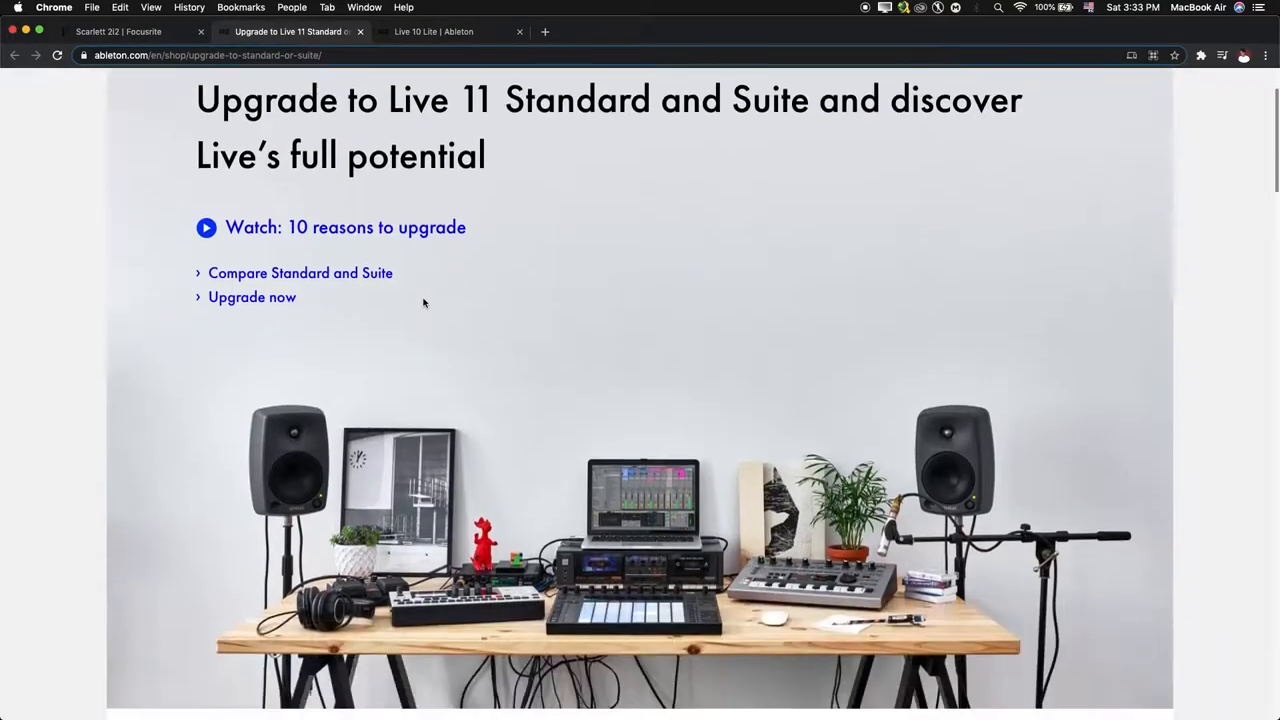
pyautogui.scroll(-3)
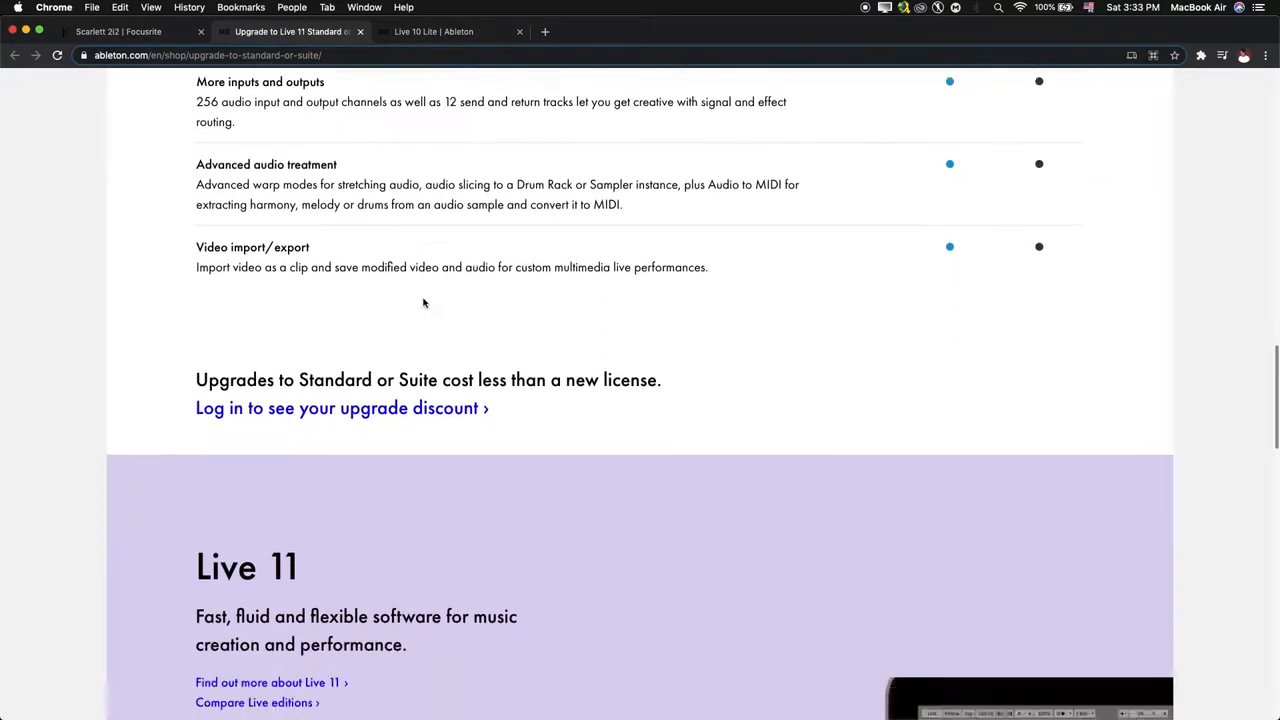
pyautogui.scroll(-3)
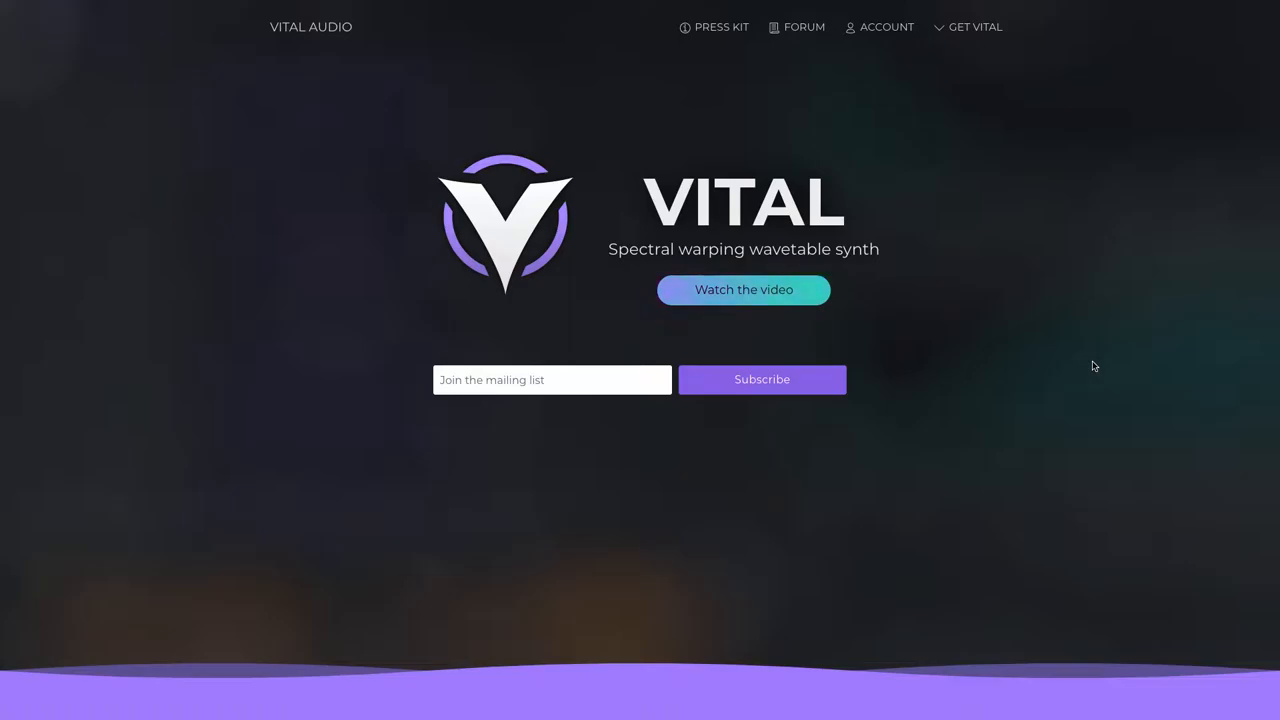
pyautogui.scroll(-3)
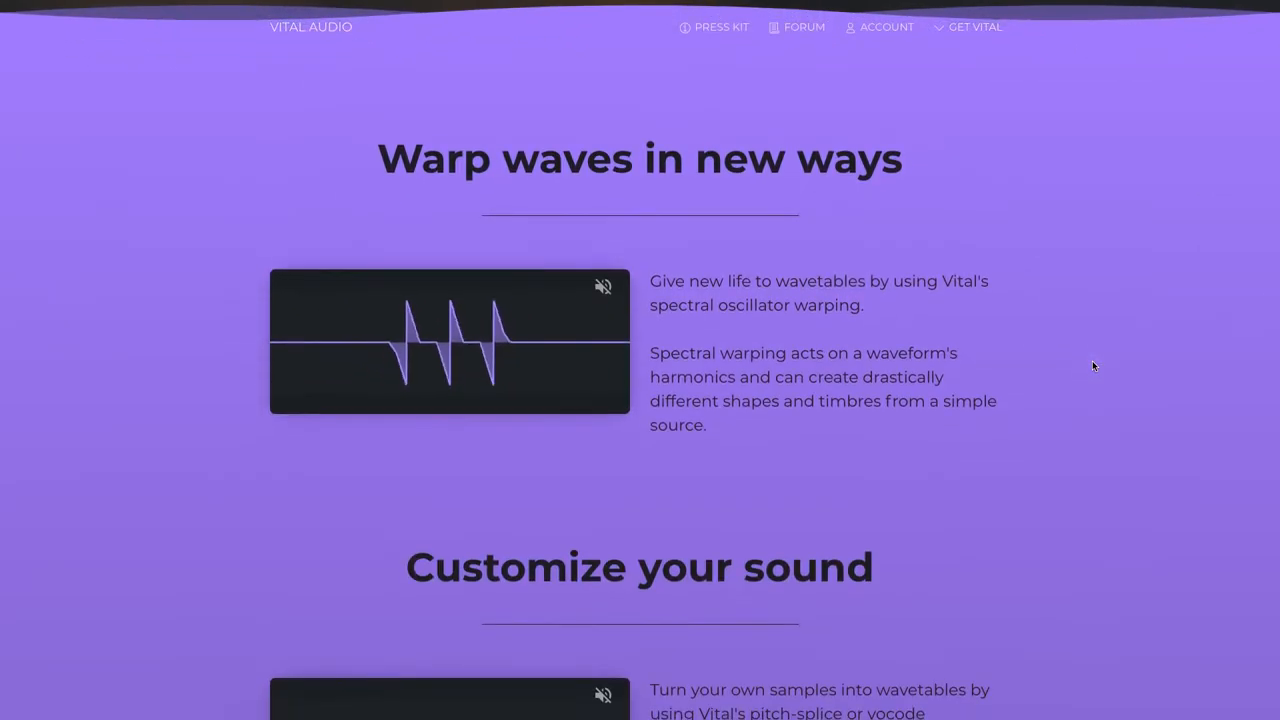
pyautogui.scroll(-3)
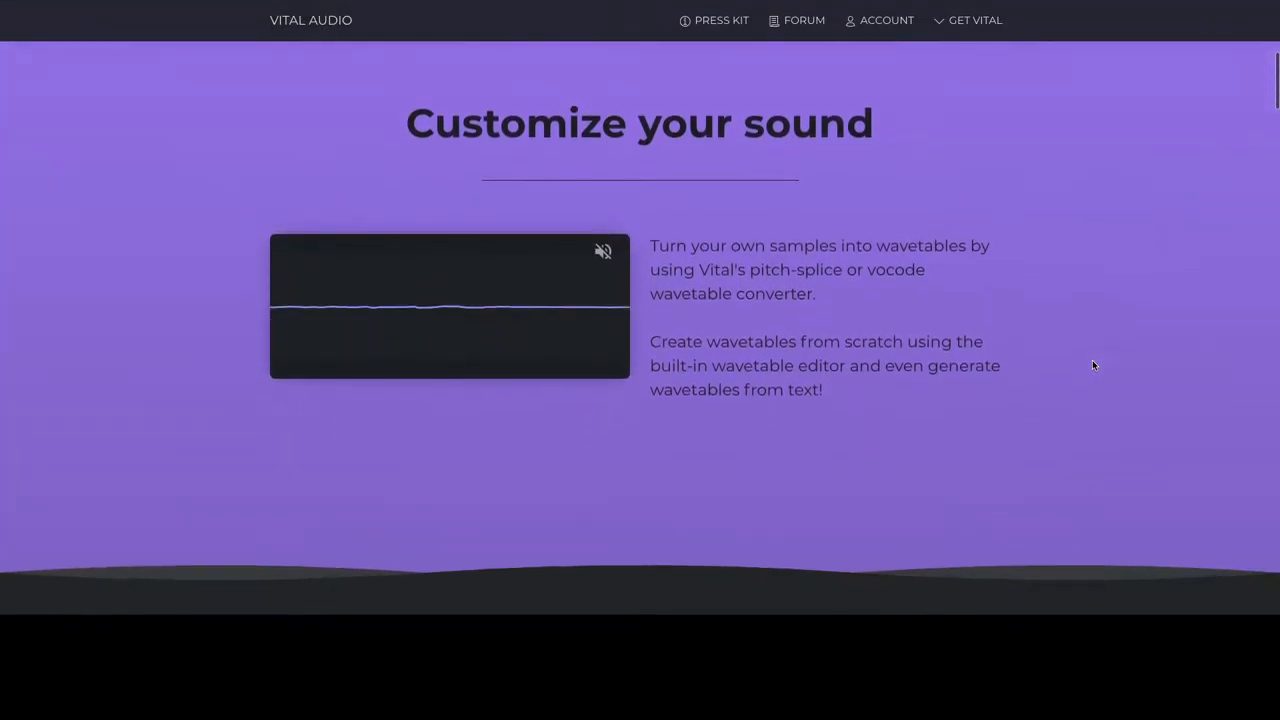
pyautogui.scroll(-3)
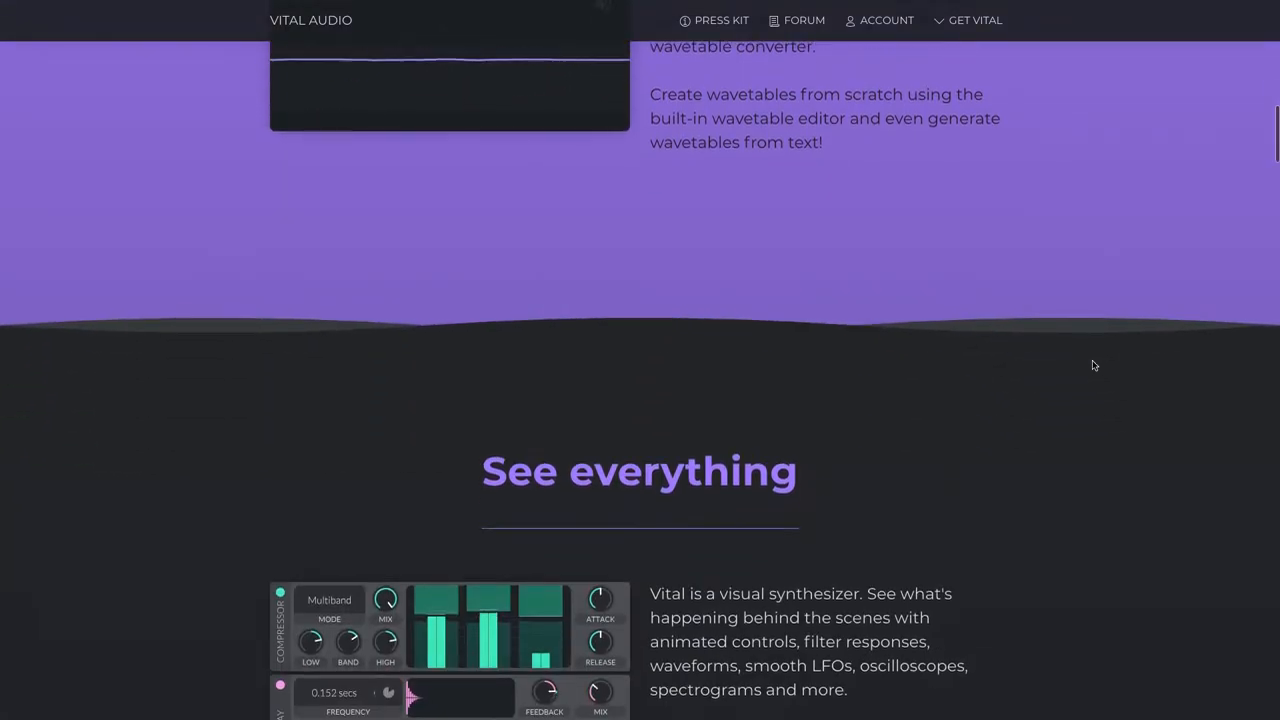
pyautogui.scroll(-3)
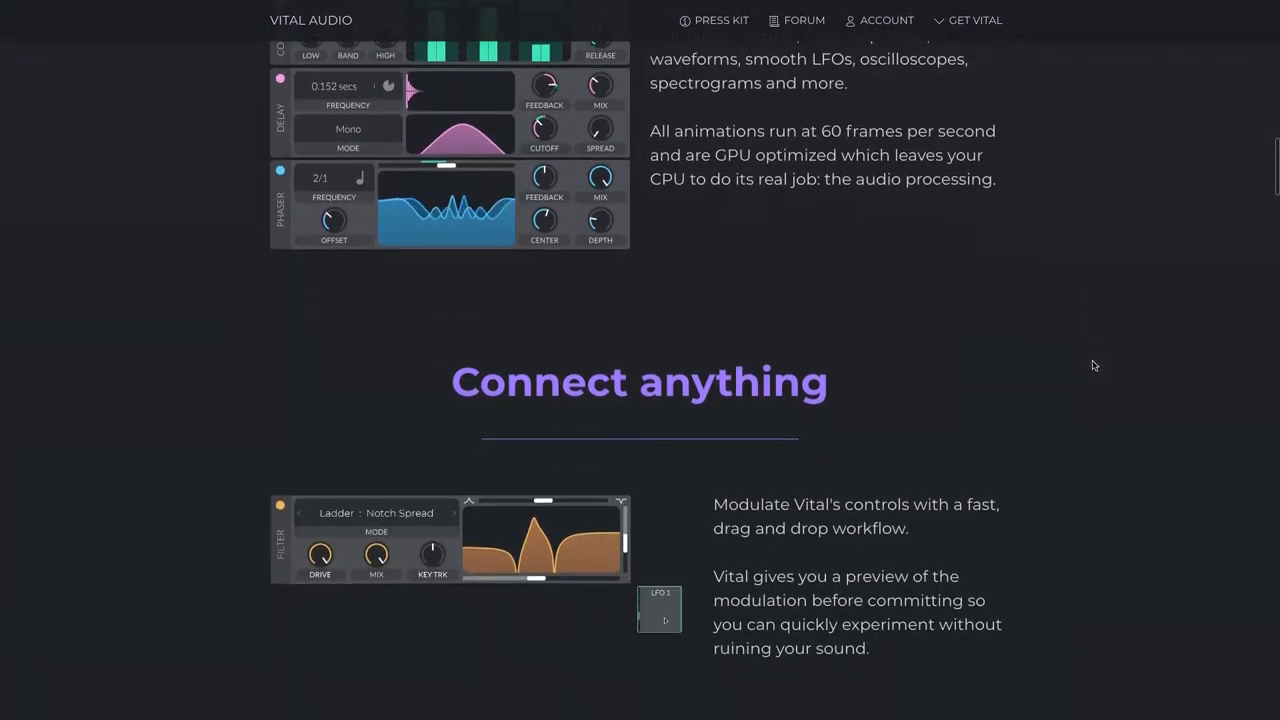
pyautogui.click(974, 20)
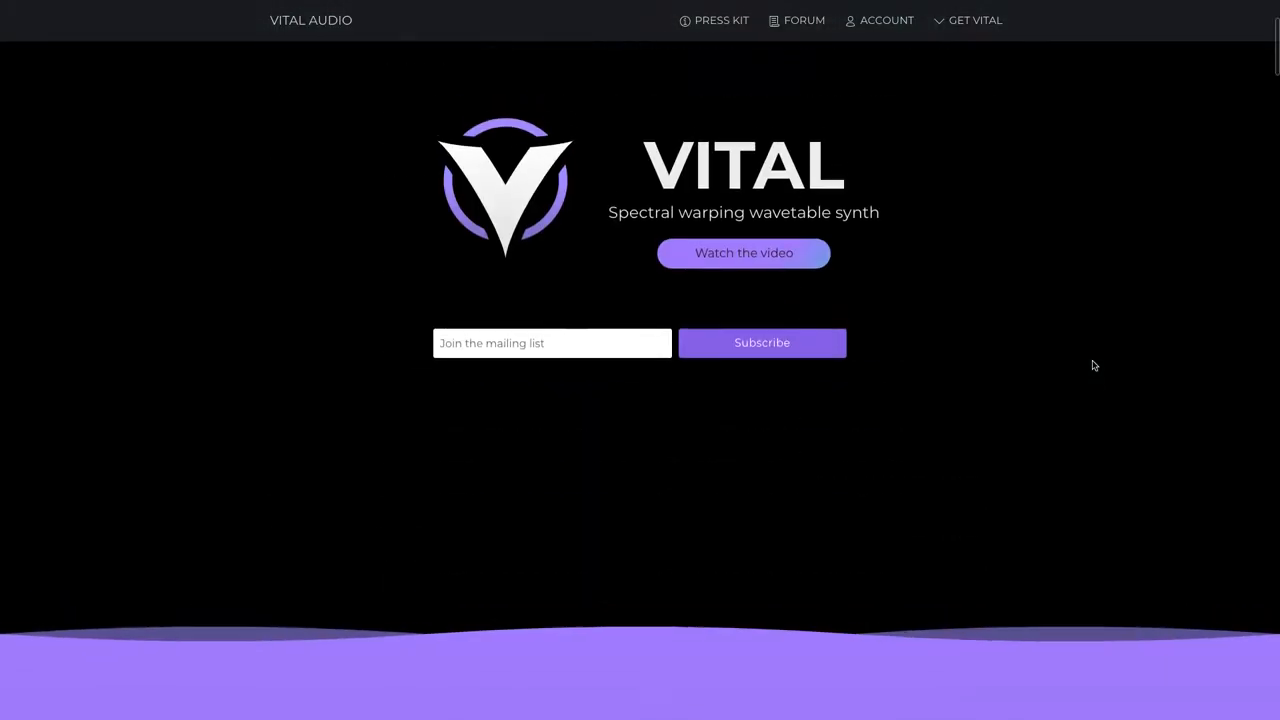
pyautogui.click(744, 252)
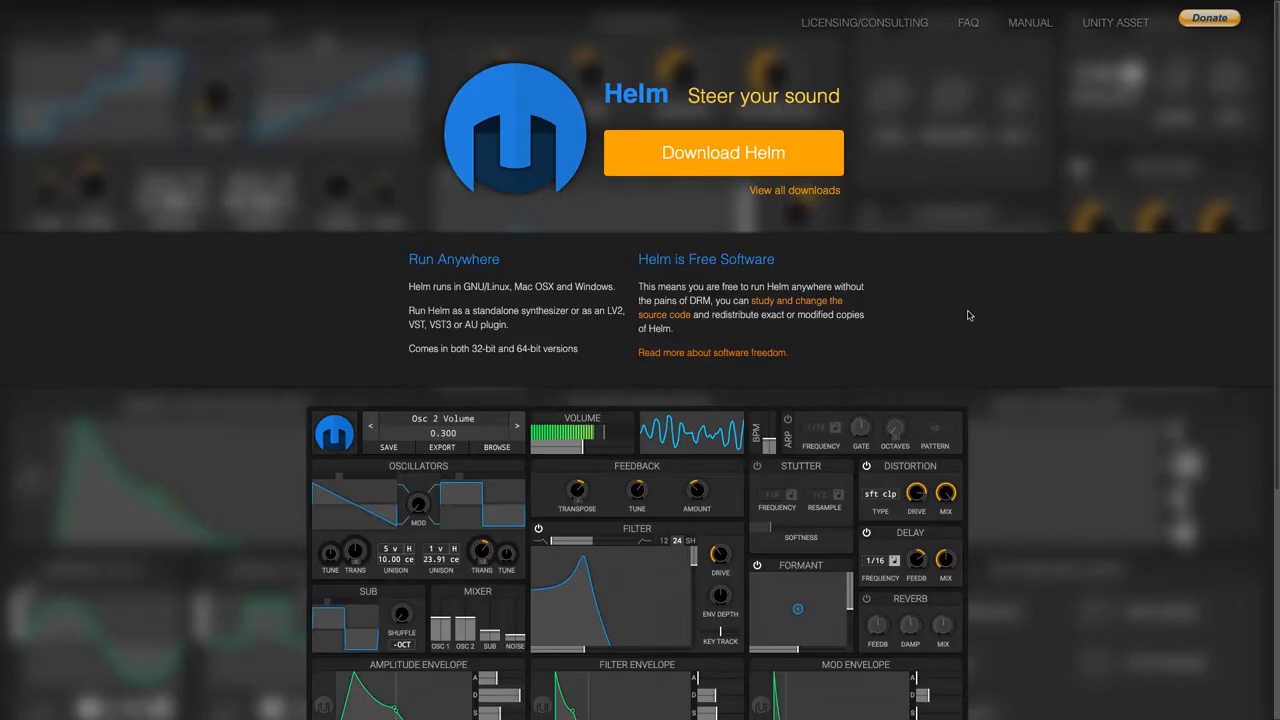
# - Look down the Helm download page, then switch to the Helm synth window in the DAW
pyautogui.scroll(-3)
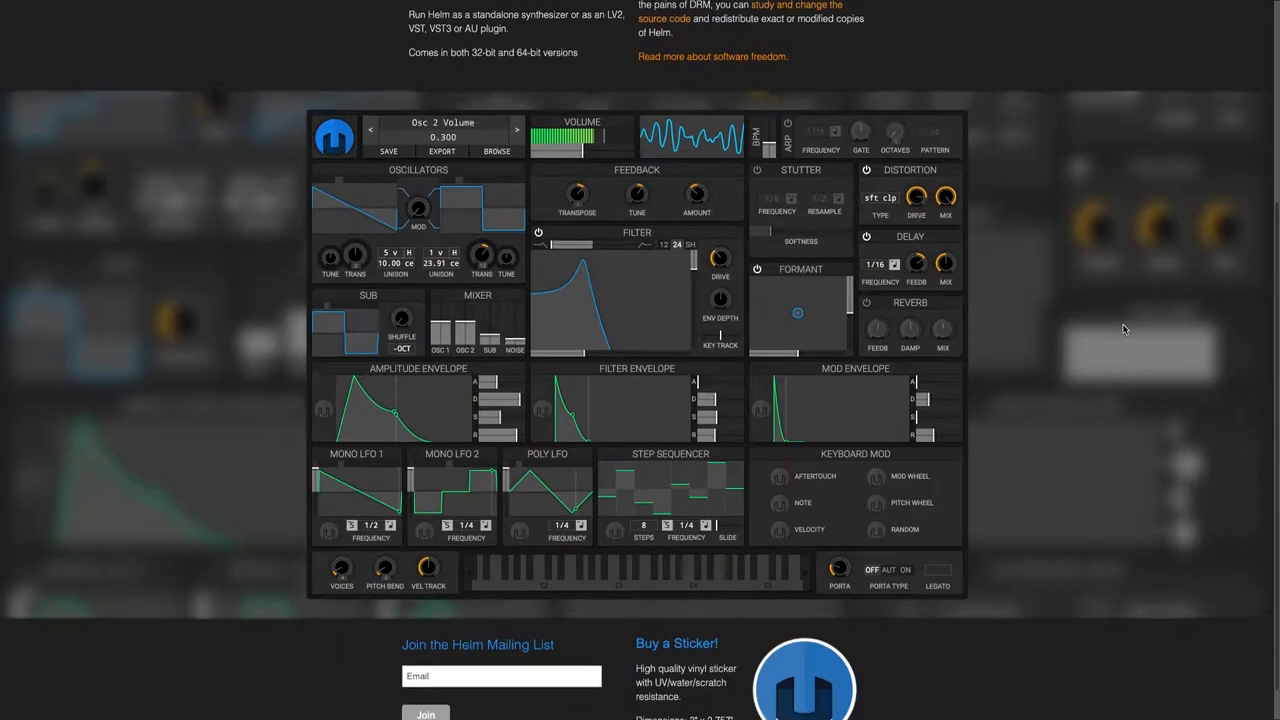
pyautogui.scroll(-3)
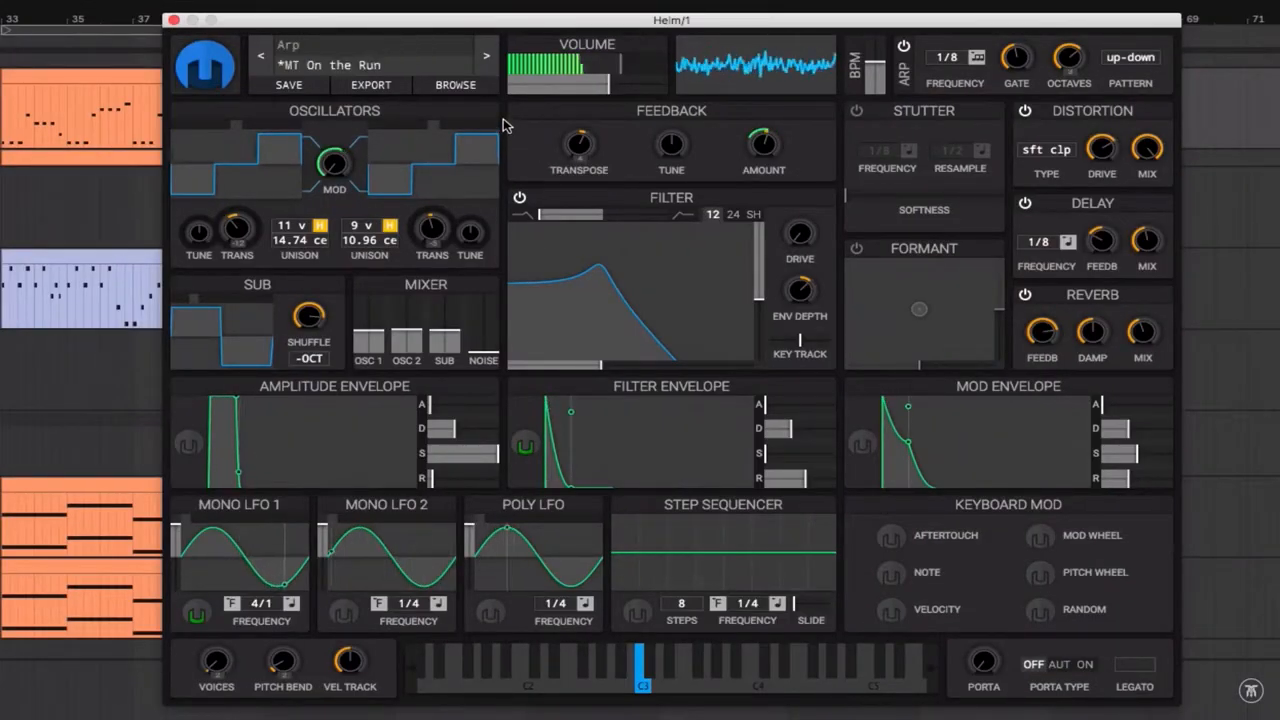
pyautogui.click(260, 56)
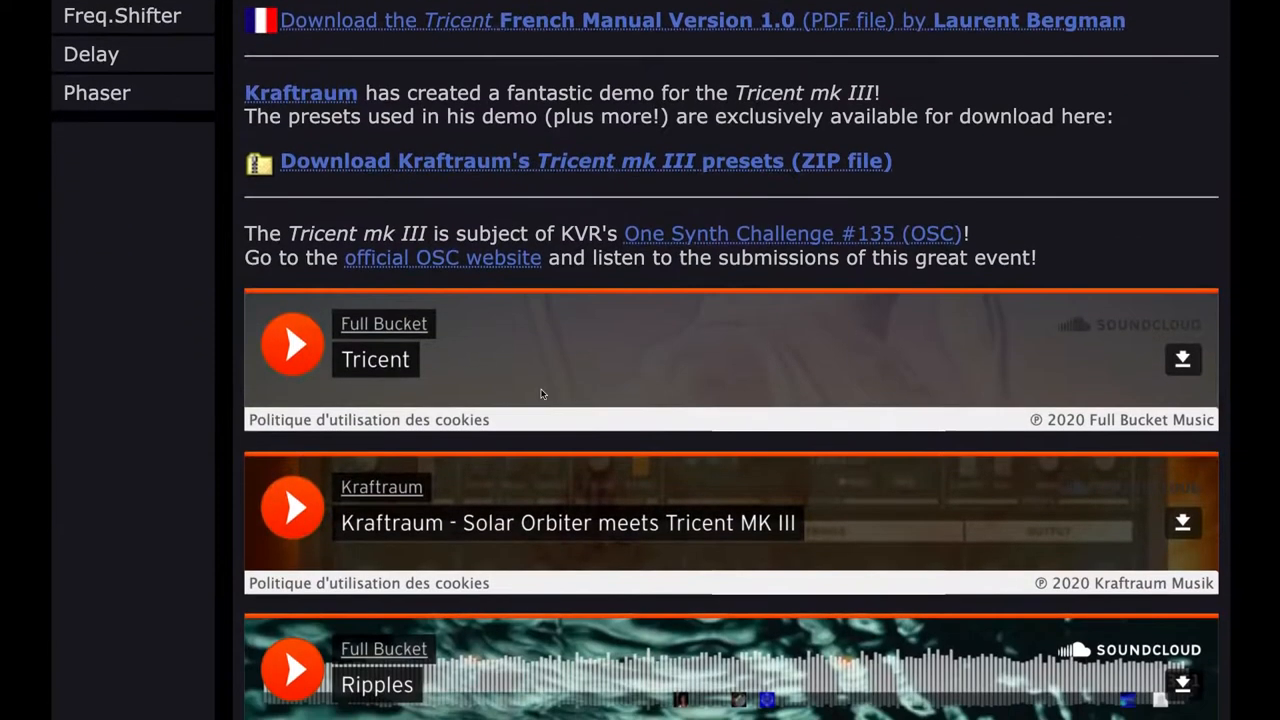
# - Start the Tricent demo track playing in the SoundCloud embed
pyautogui.click(292, 344)
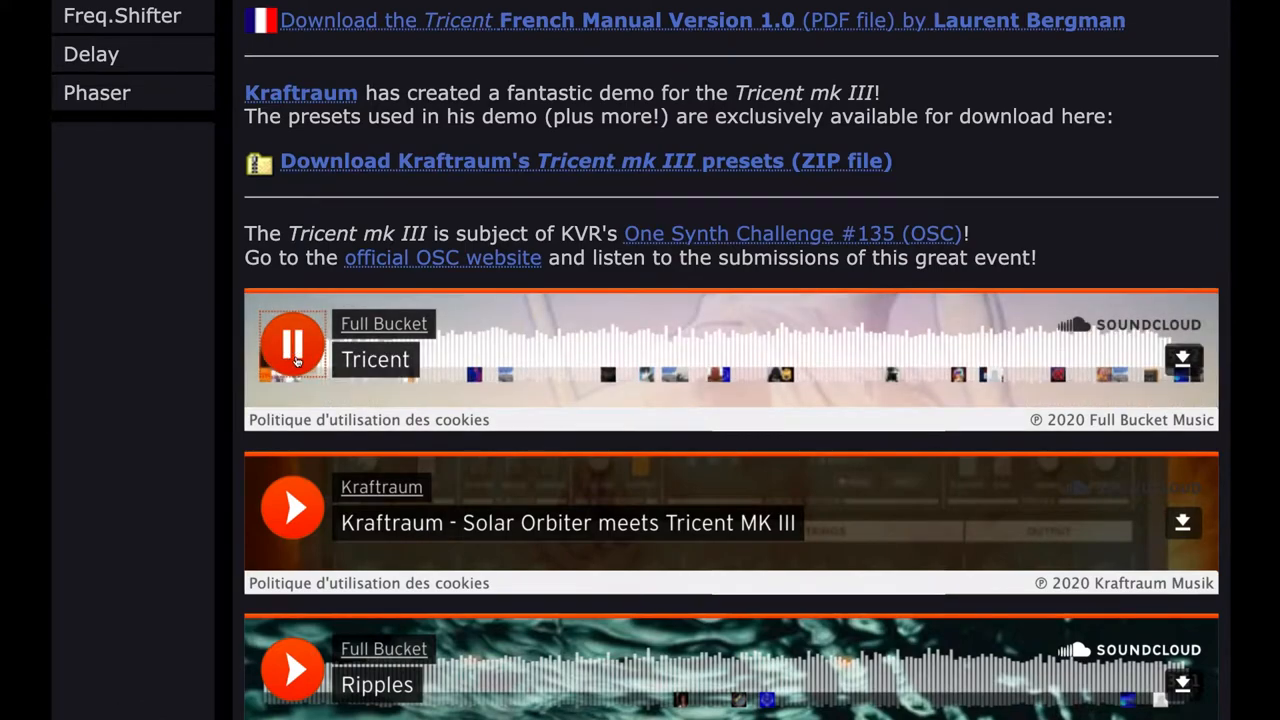
pyautogui.moveTo(292, 344)
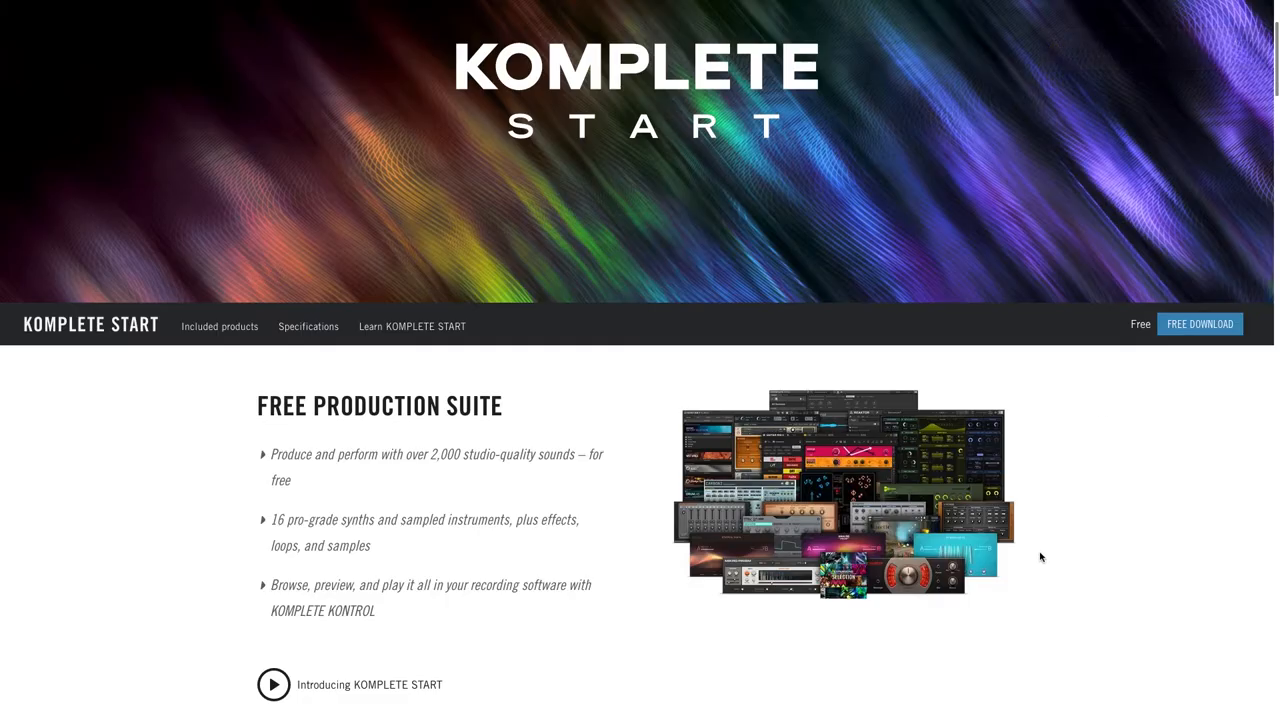
# - Browse down the Komplete Start page and start its 'Introducing KOMPLETE START' video
pyautogui.scroll(-3)
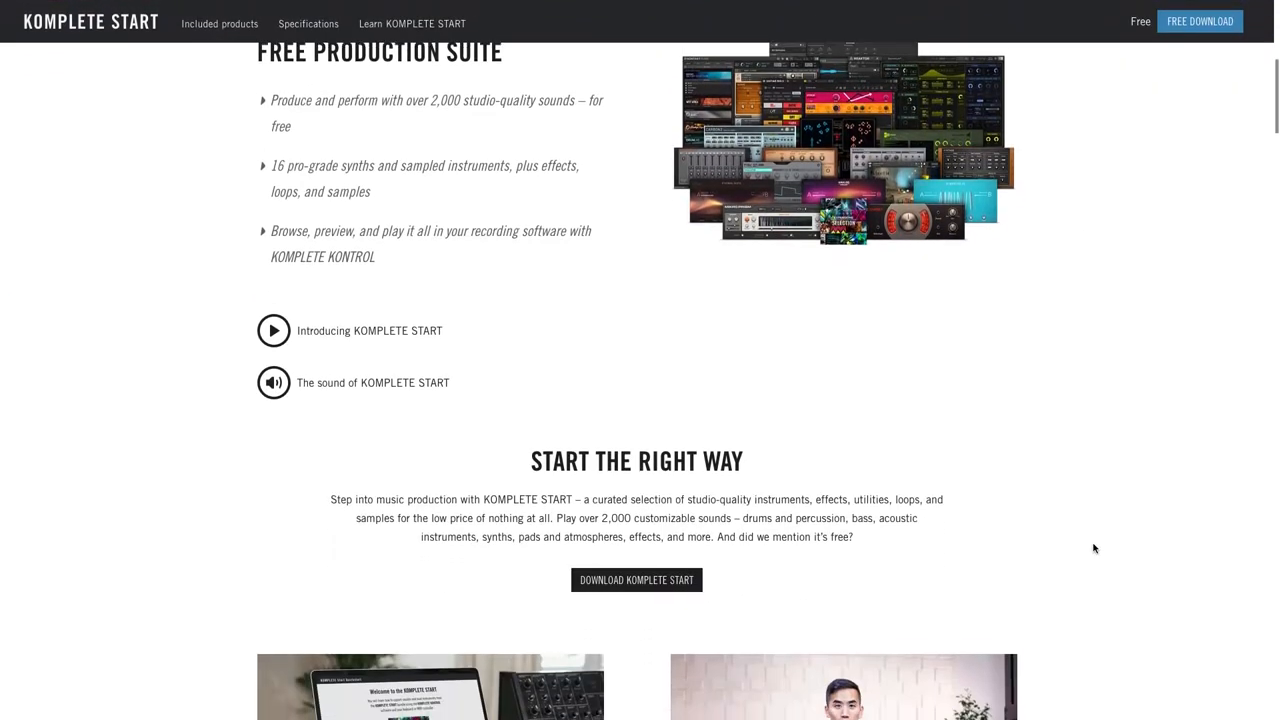
pyautogui.scroll(-3)
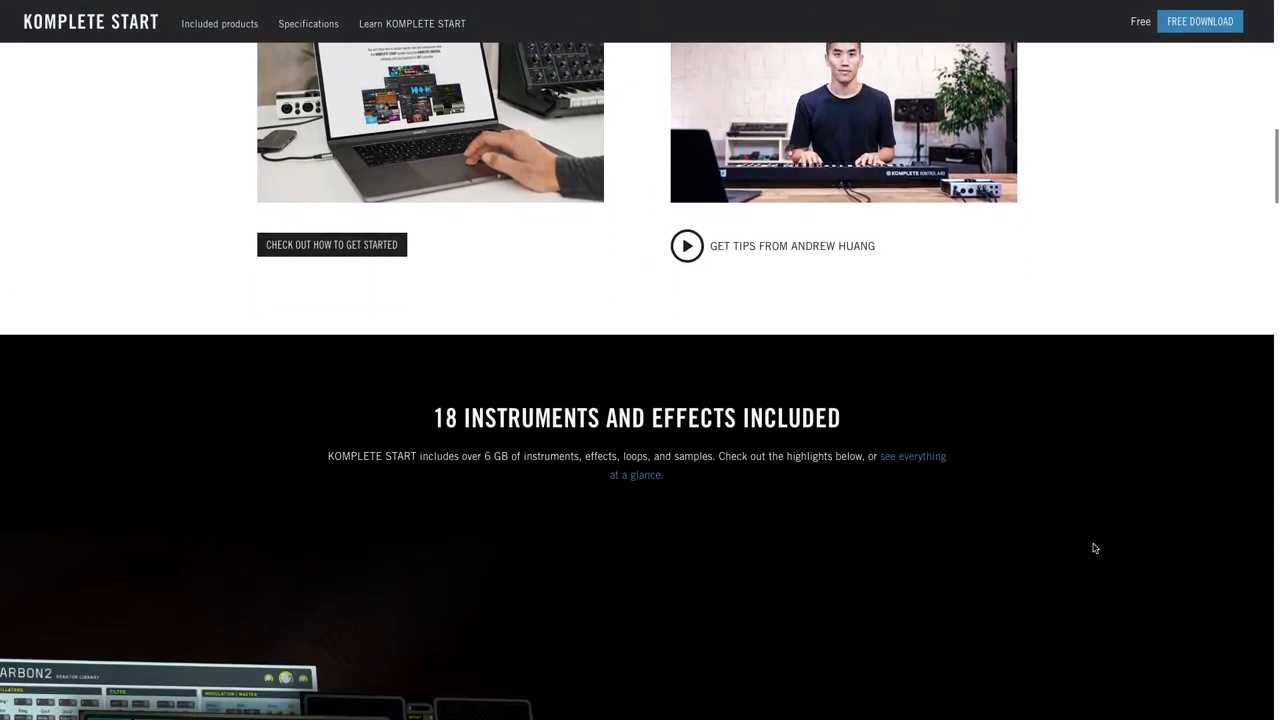
pyautogui.scroll(-3)
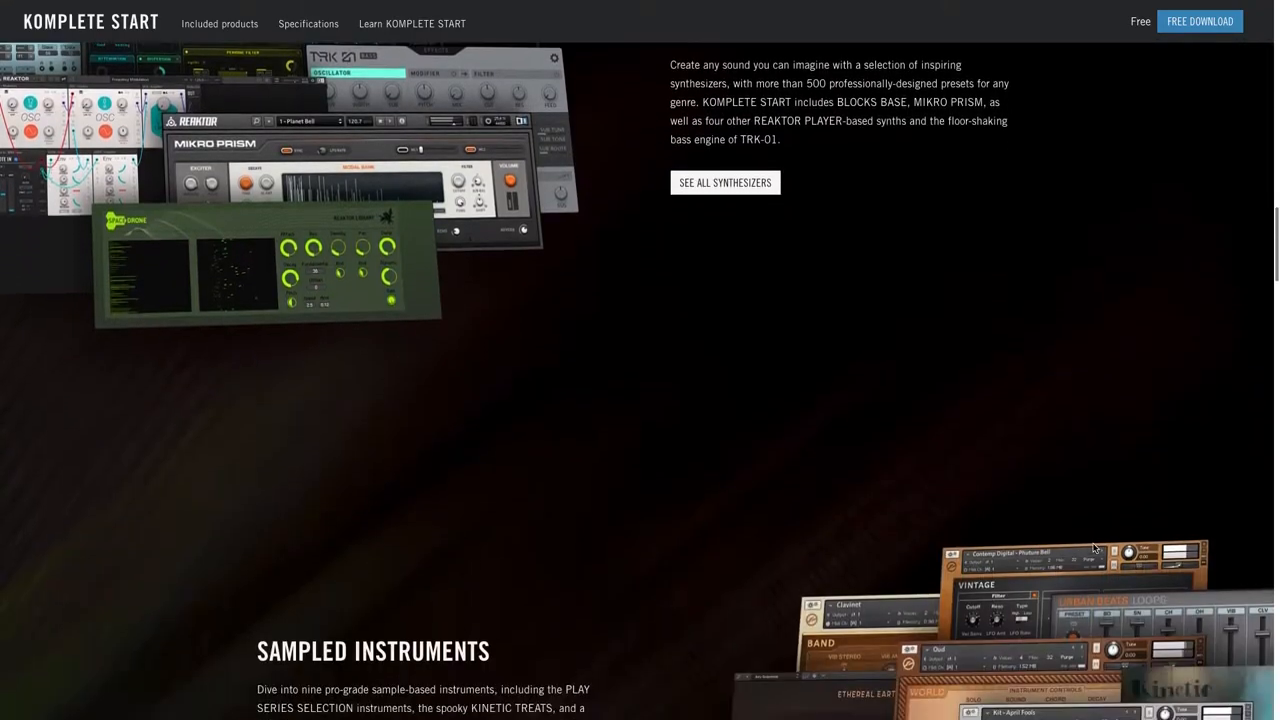
pyautogui.scroll(-3)
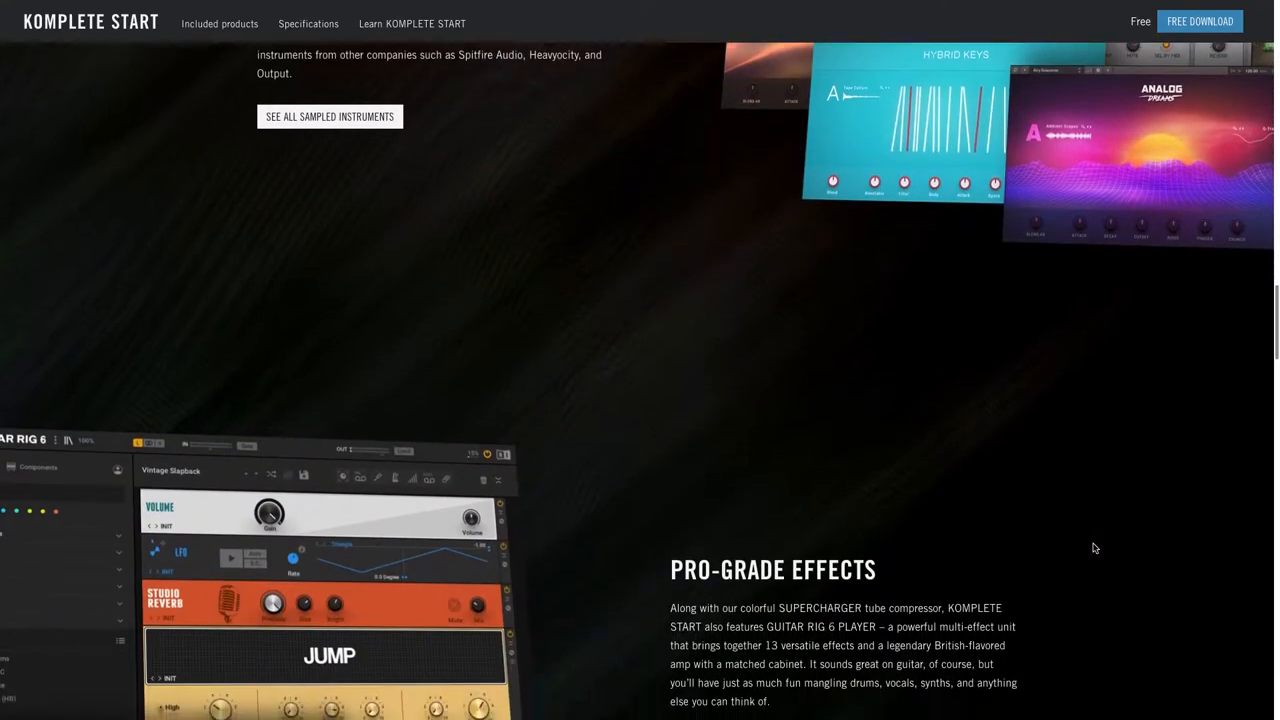
pyautogui.scroll(-3)
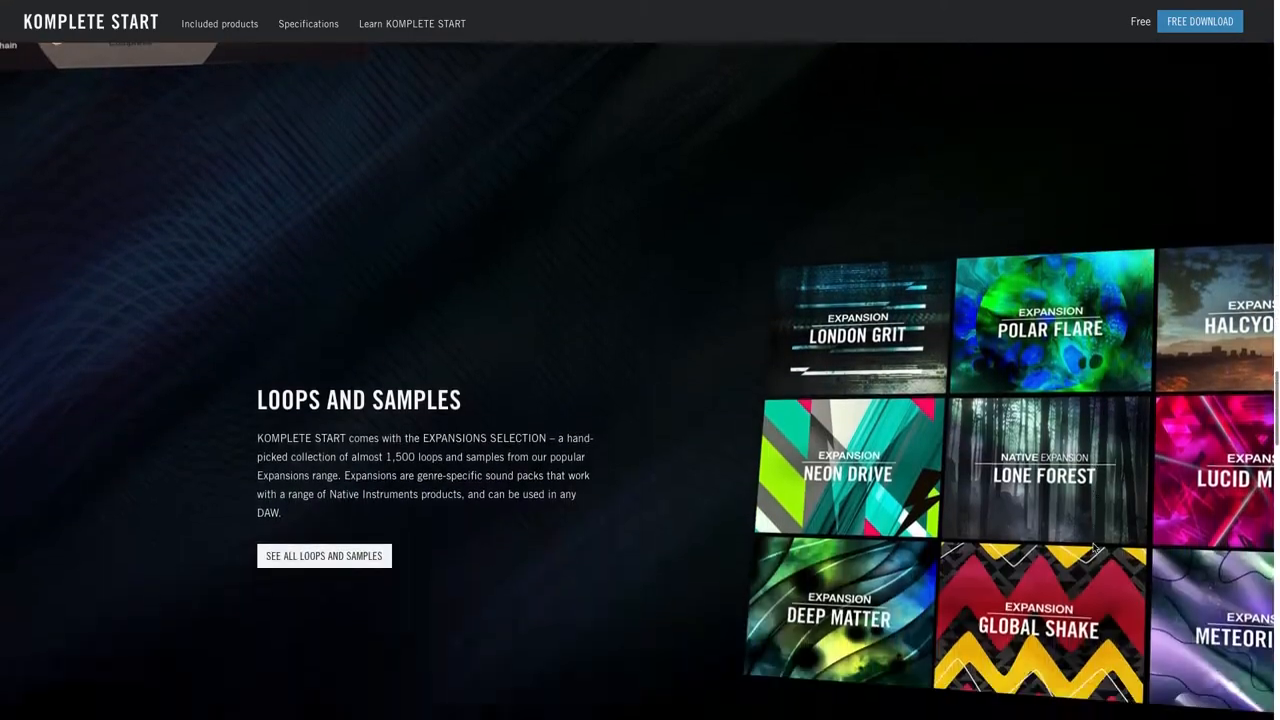
pyautogui.scroll(-3)
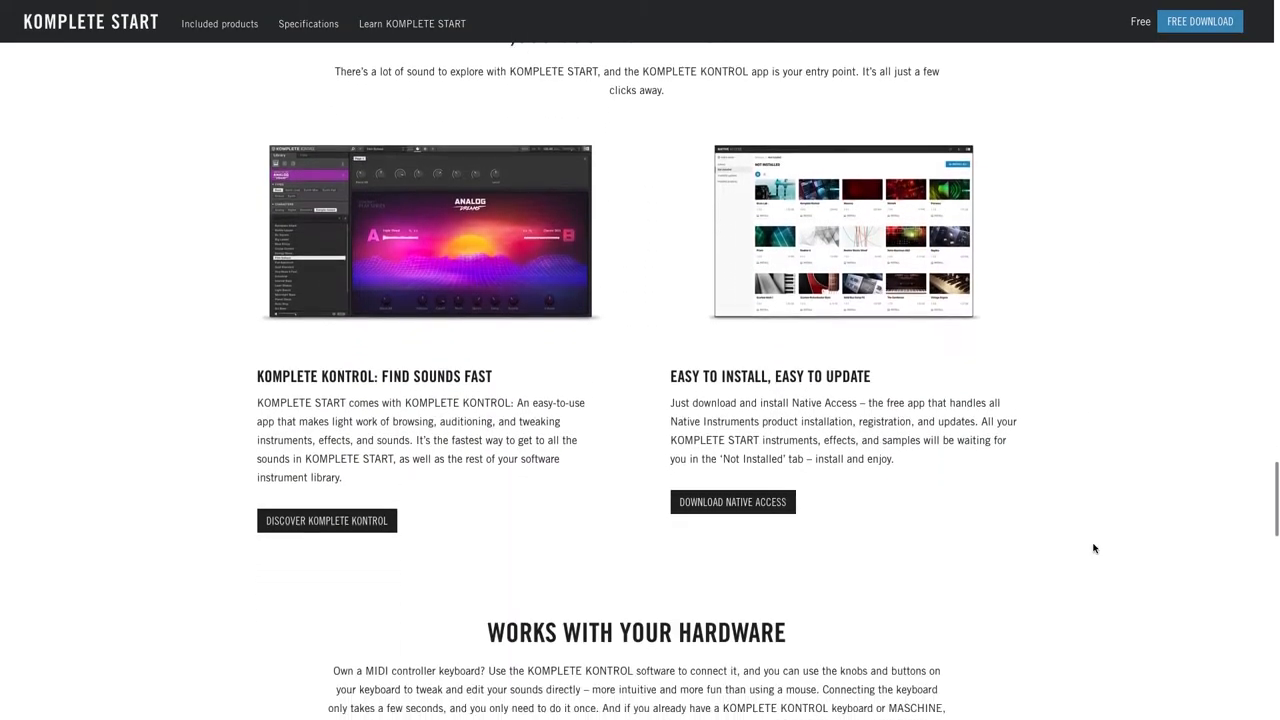
pyautogui.scroll(-3)
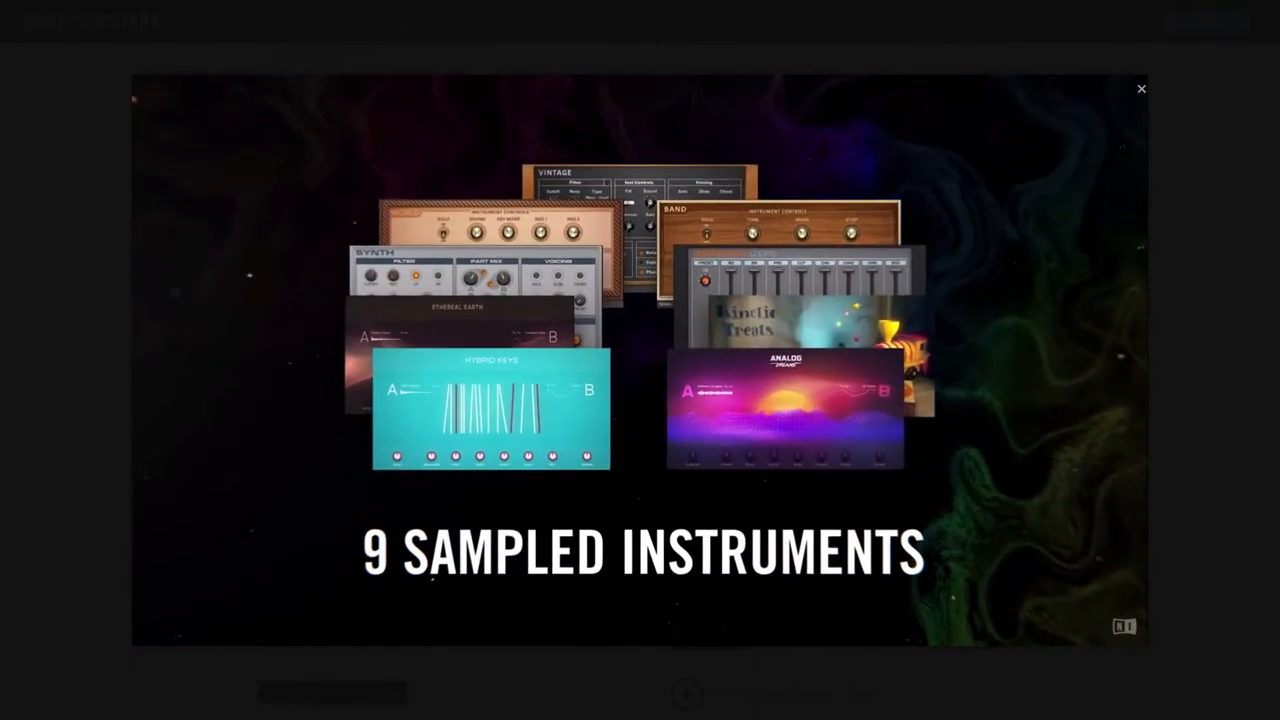
pyautogui.click(1140, 88)
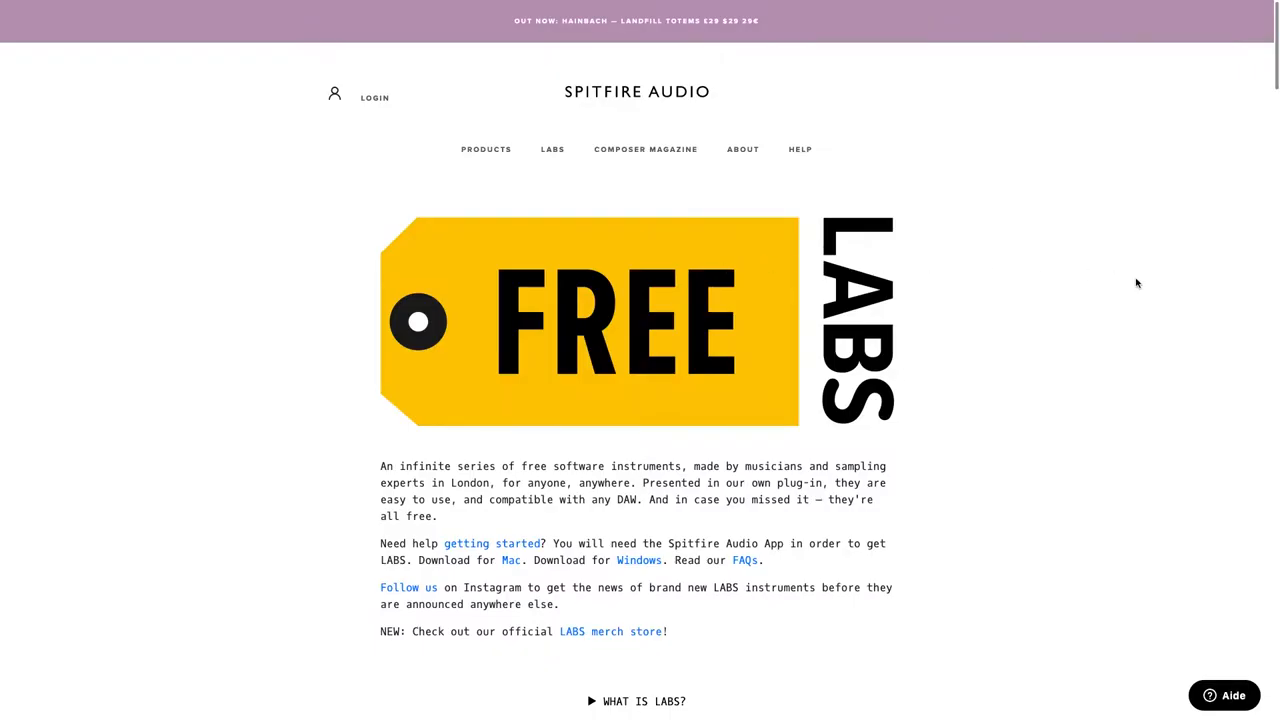
# - Filter the LABS instrument catalog to Pianos and Strings
pyautogui.scroll(-3)
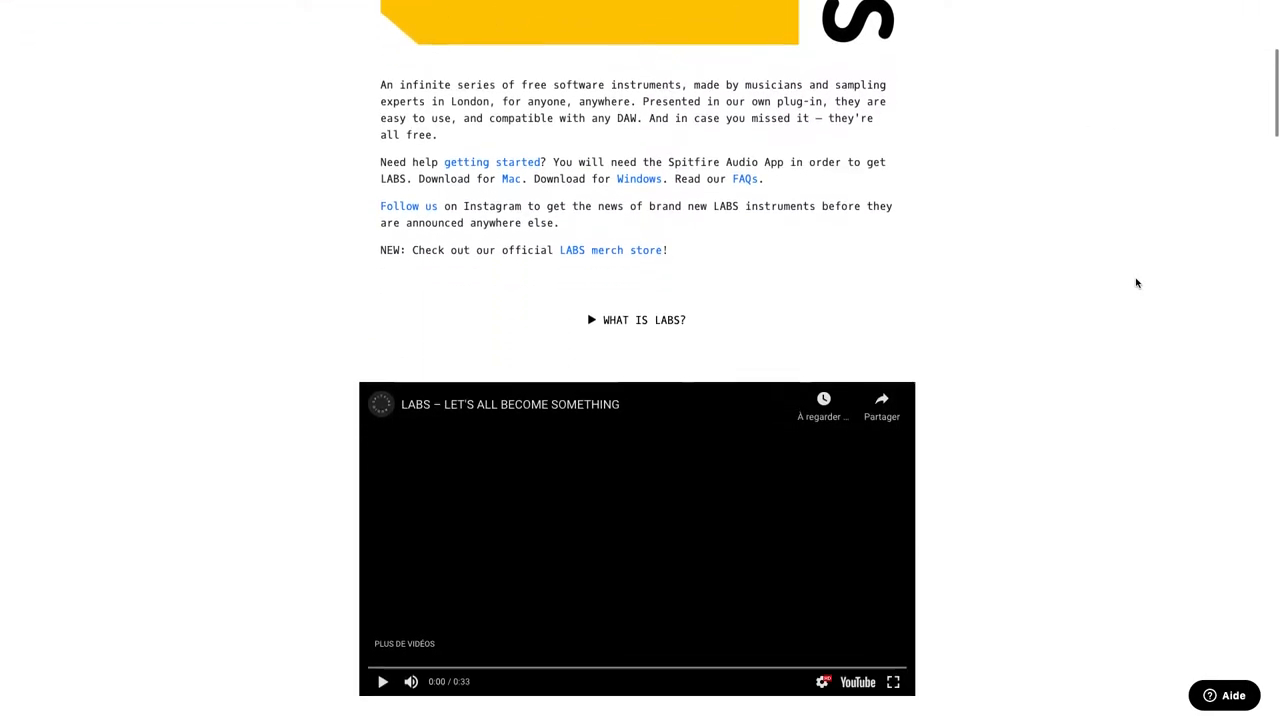
pyautogui.scroll(-3)
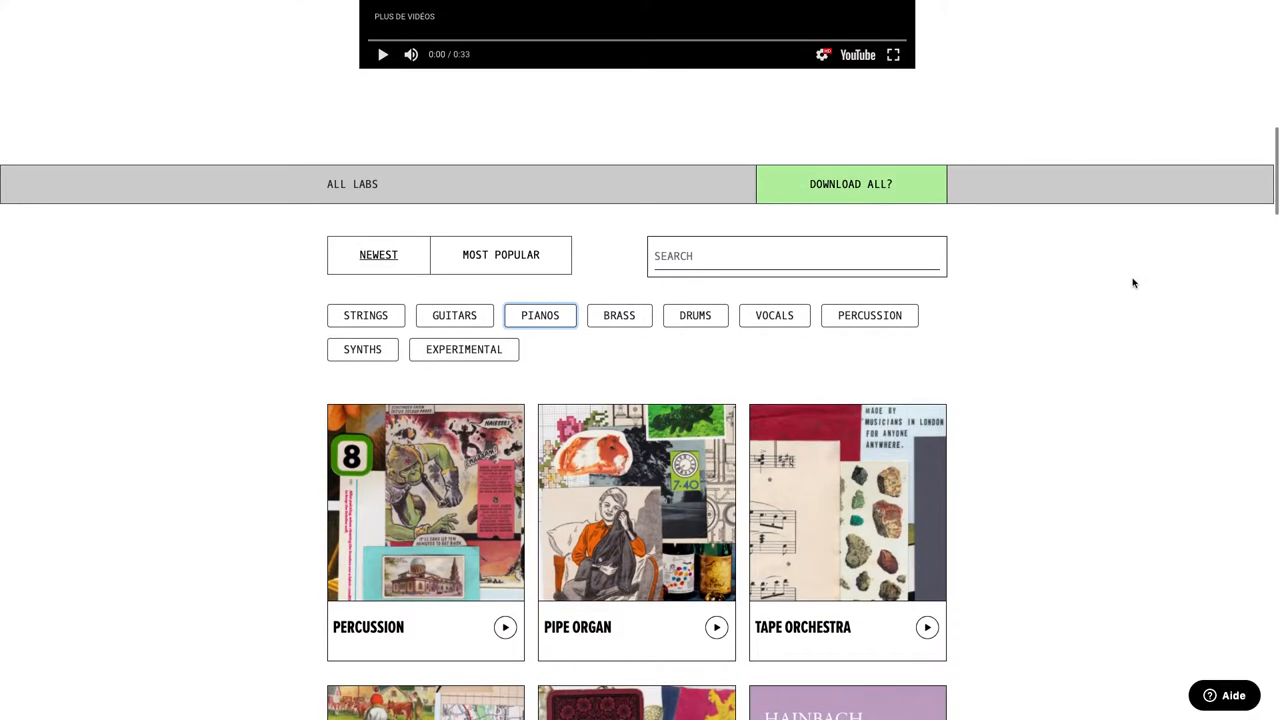
pyautogui.click(540, 316)
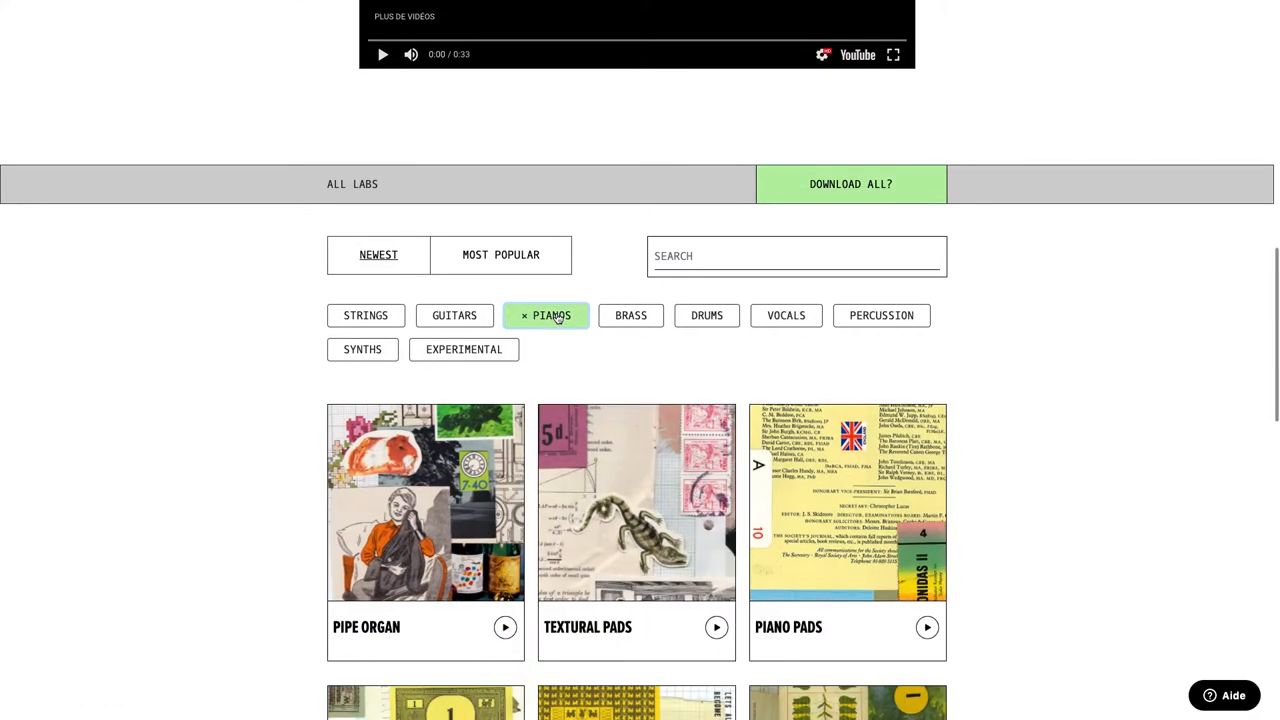
pyautogui.click(366, 316)
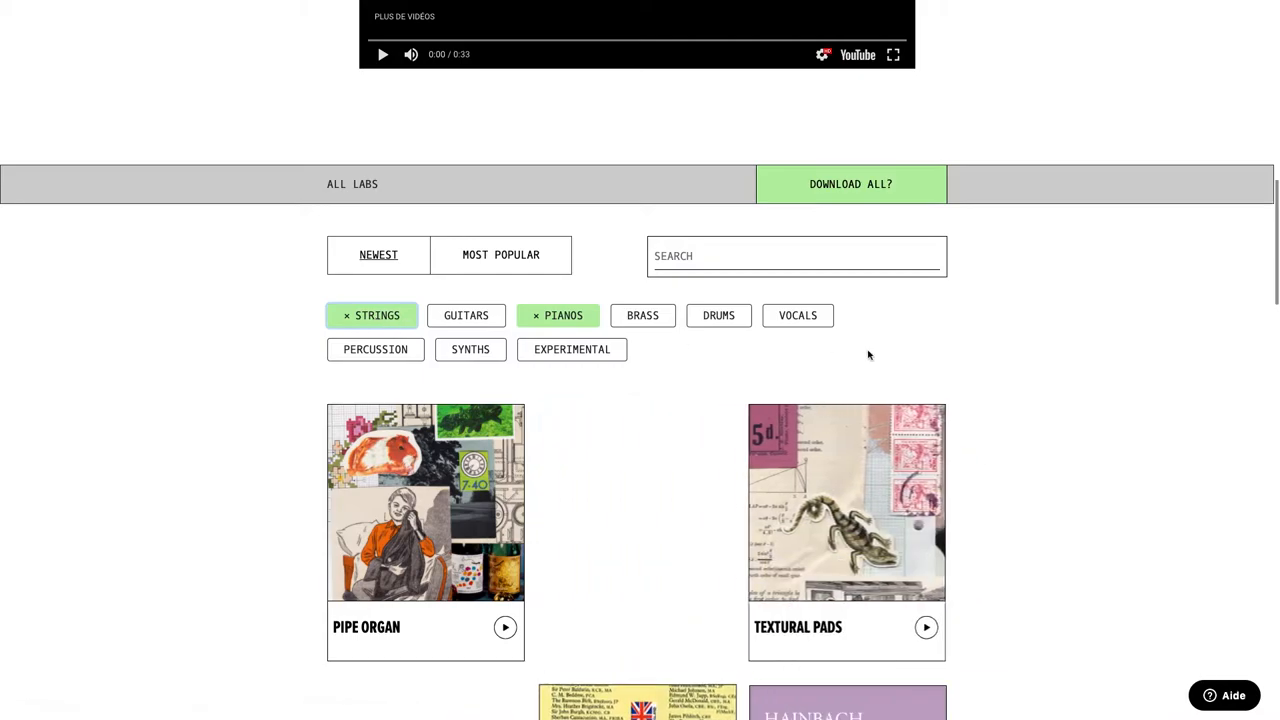
pyautogui.scroll(-3)
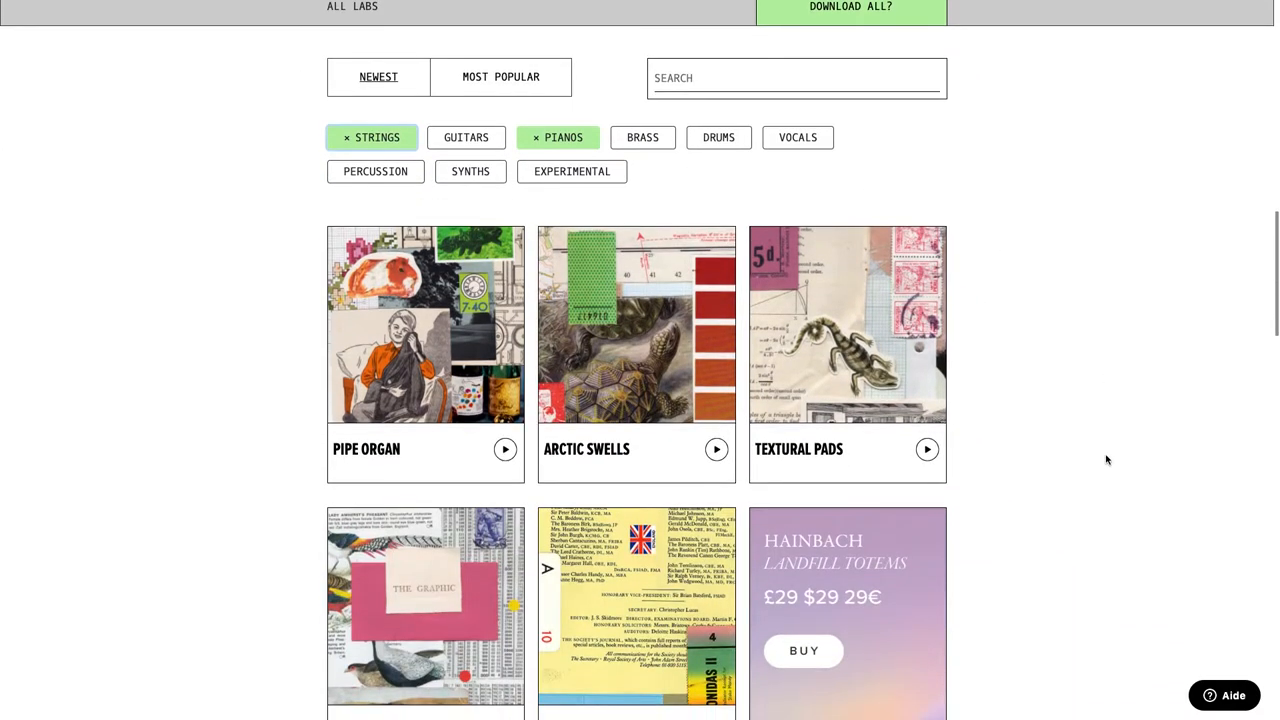
# - Remove the Pianos and Strings filters so the full LABS list shows again
pyautogui.click(558, 136)
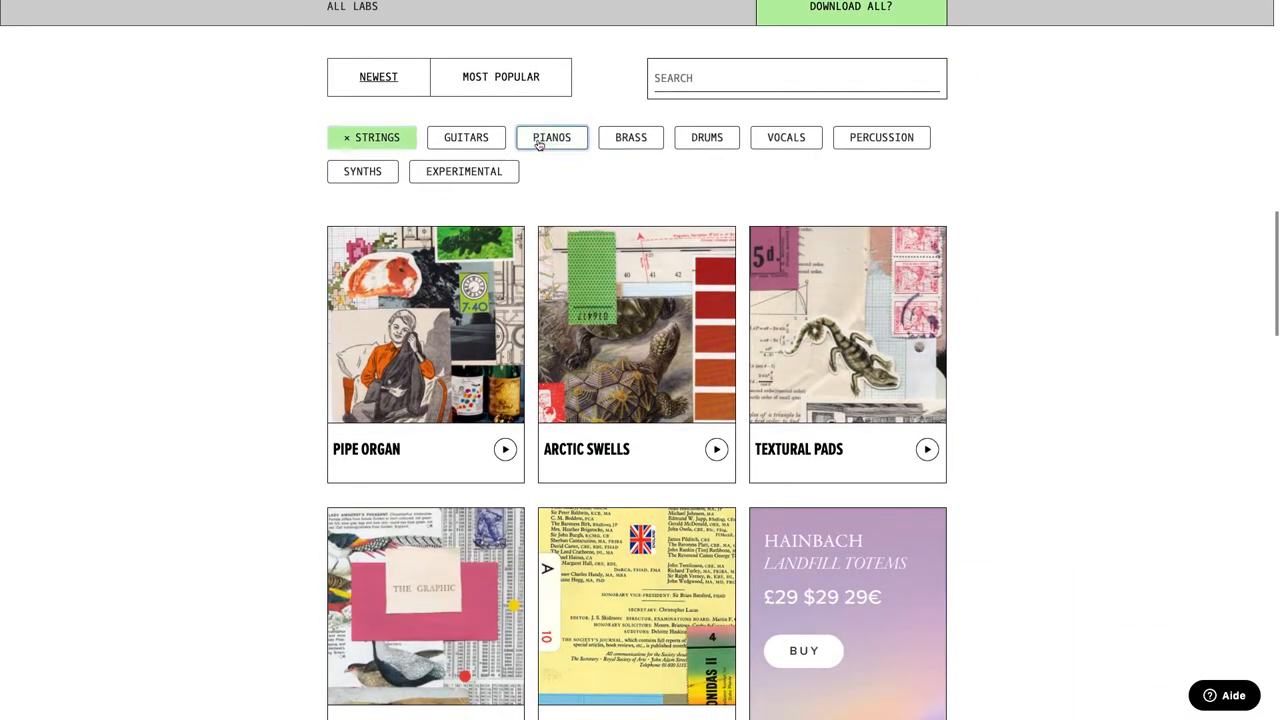
pyautogui.click(372, 136)
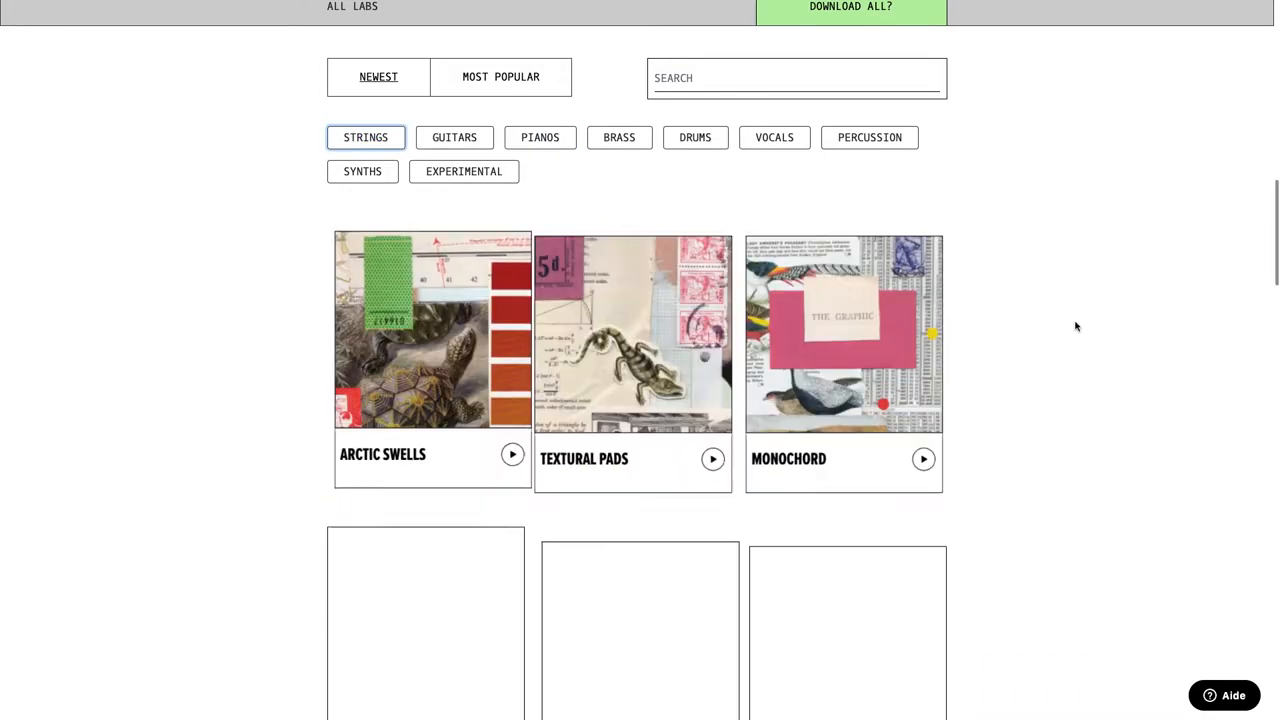
pyautogui.scroll(-3)
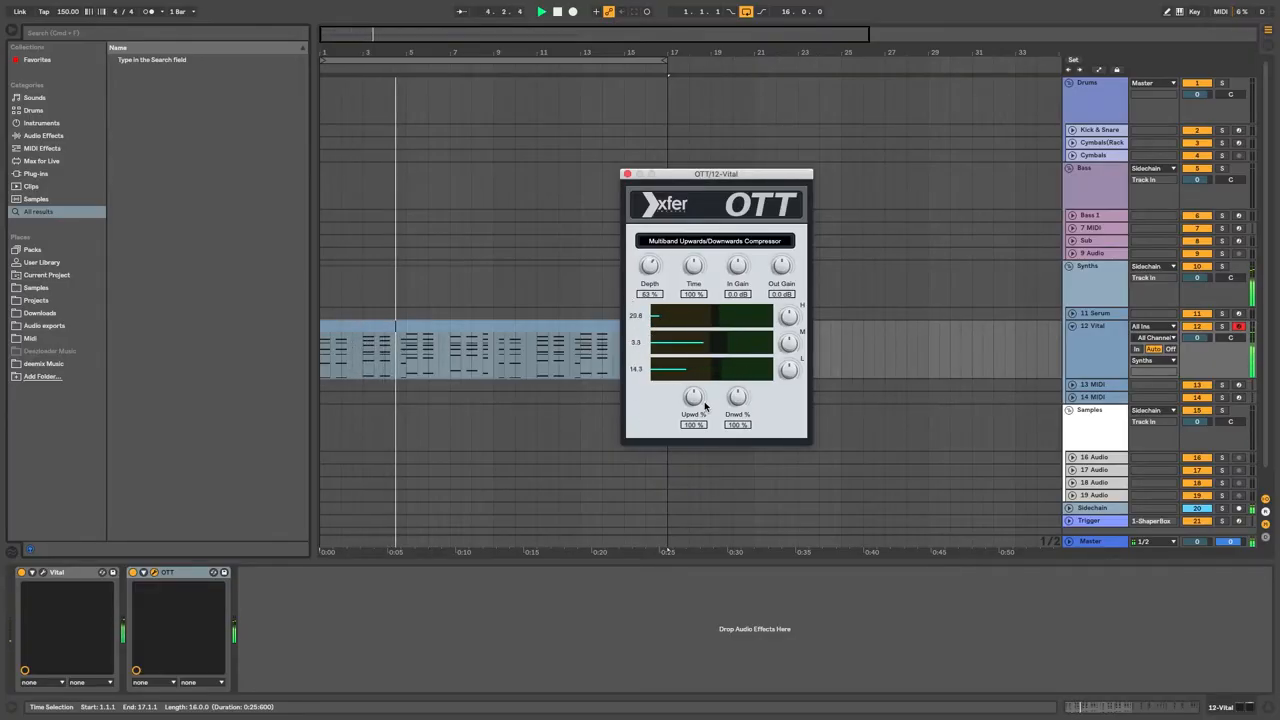
pyautogui.moveTo(692, 396); pyautogui.dragTo(692, 410)
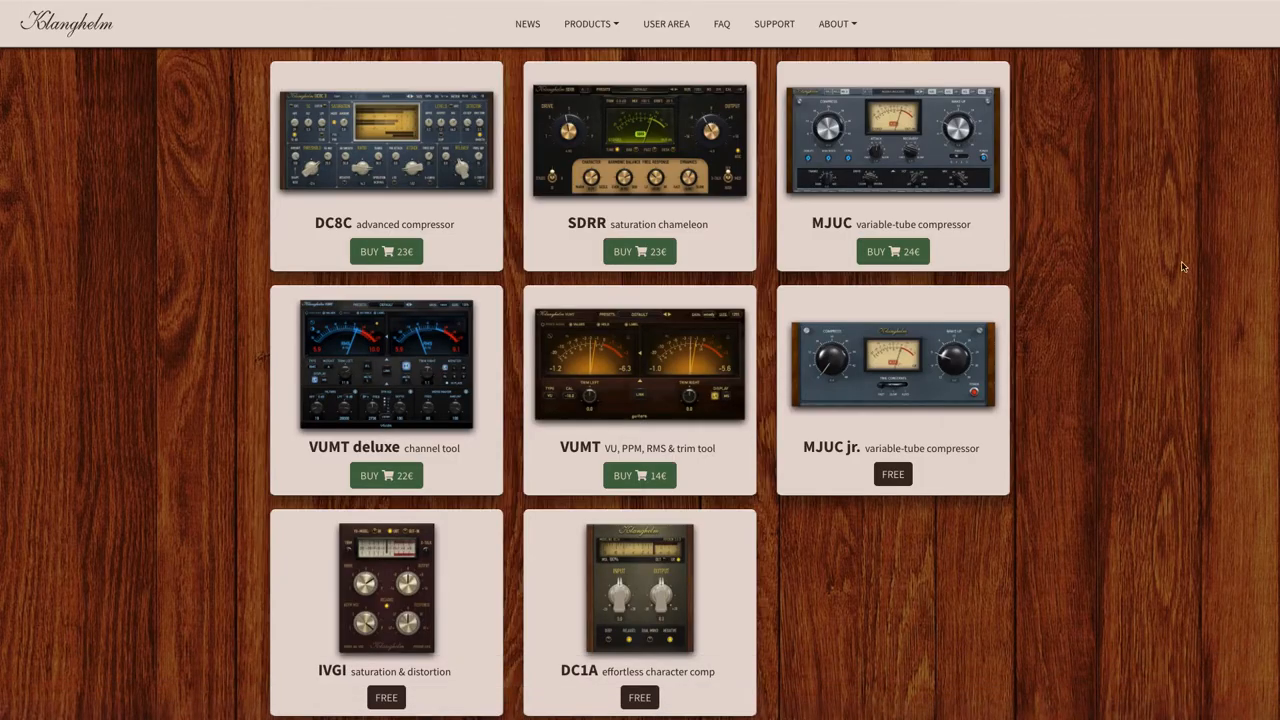
# - Reach the free MJUC jr. compressor page from Klanghelm's Products list
pyautogui.click(588, 24)
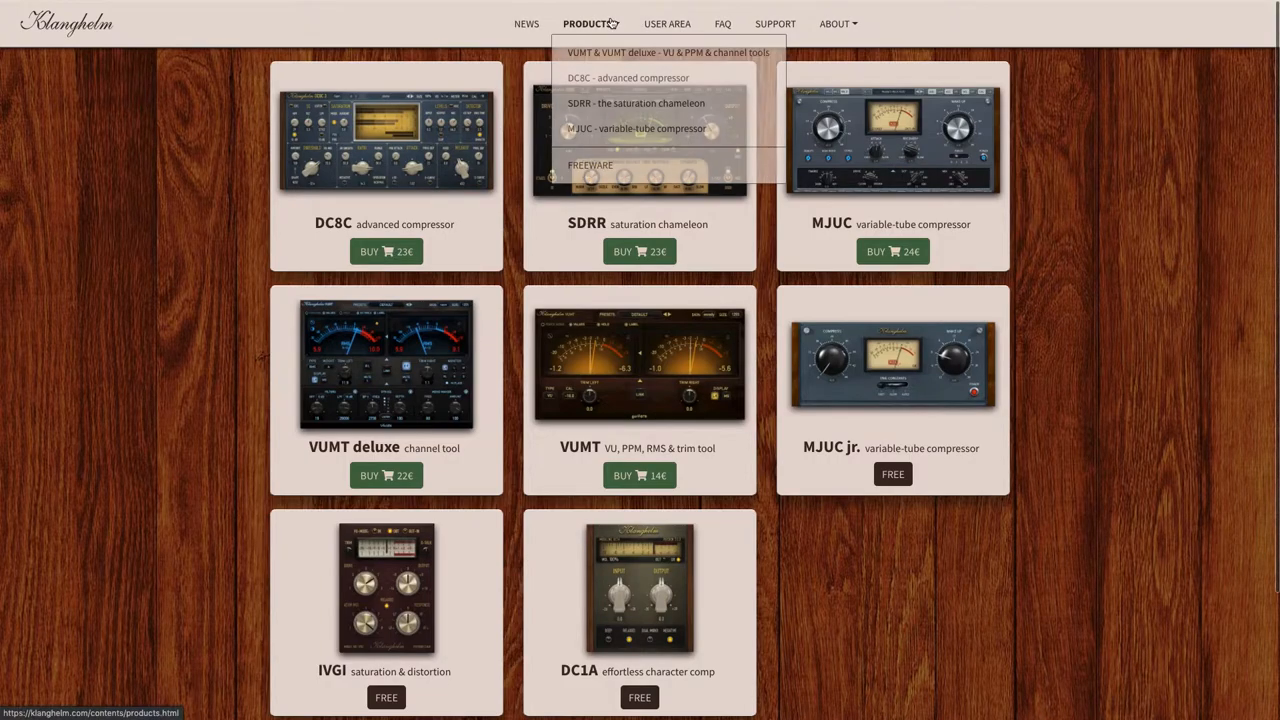
pyautogui.scroll(-3)
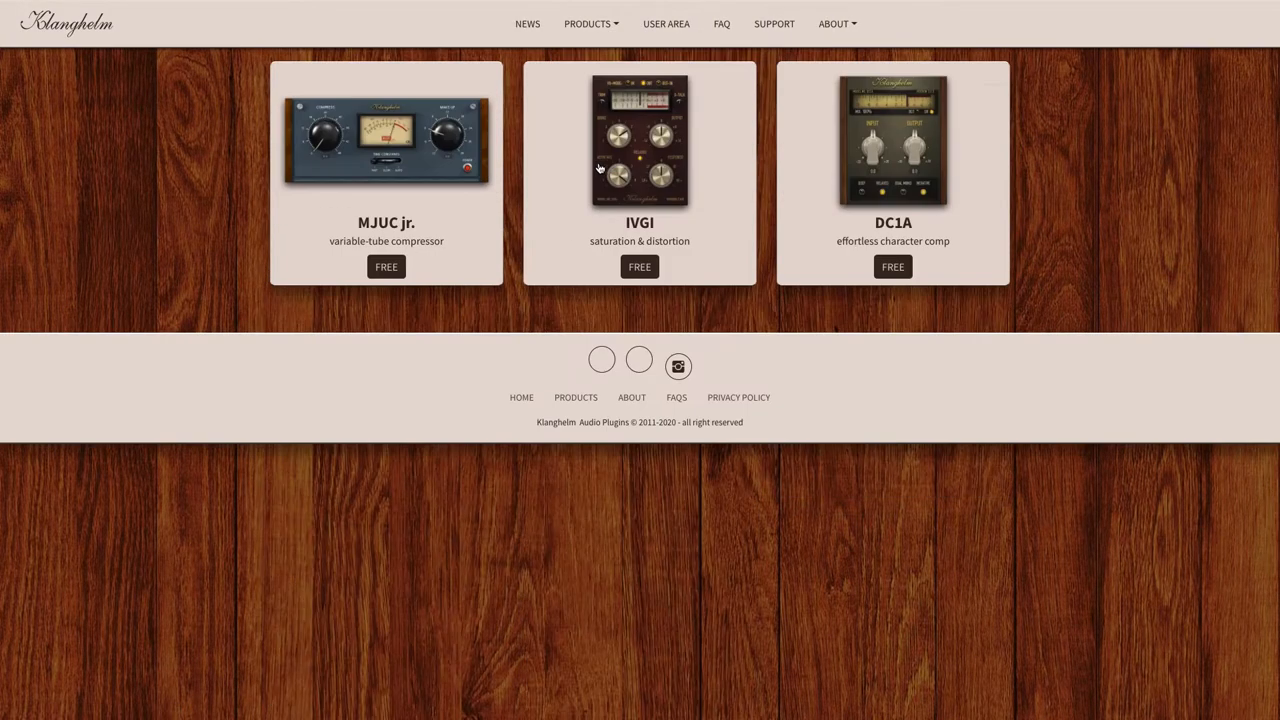
pyautogui.moveTo(890, 344)
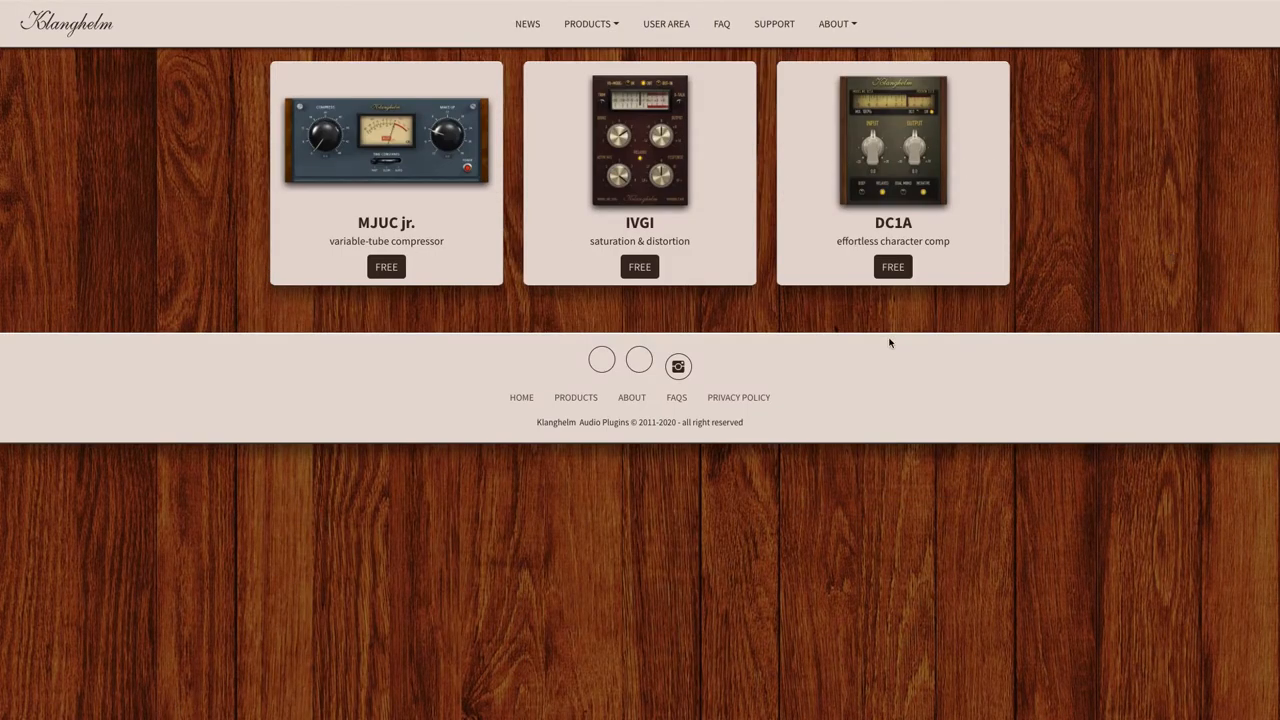
pyautogui.moveTo(386, 228)
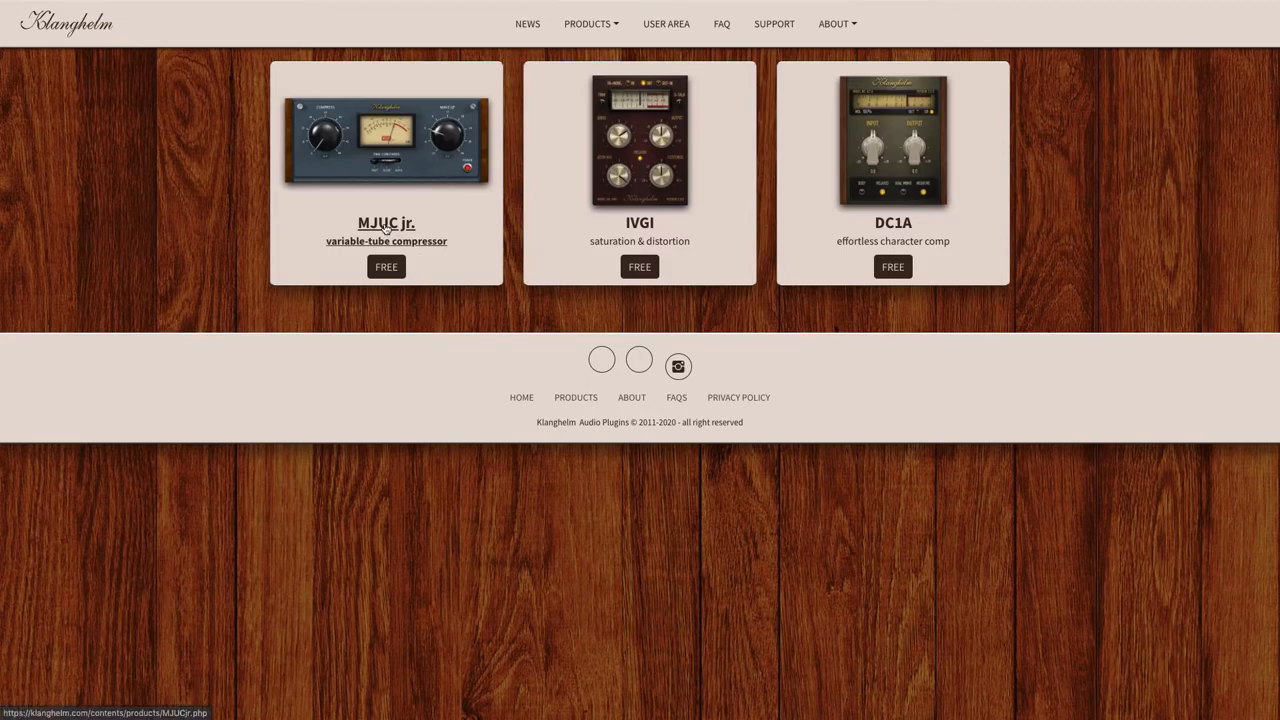
pyautogui.click(386, 224)
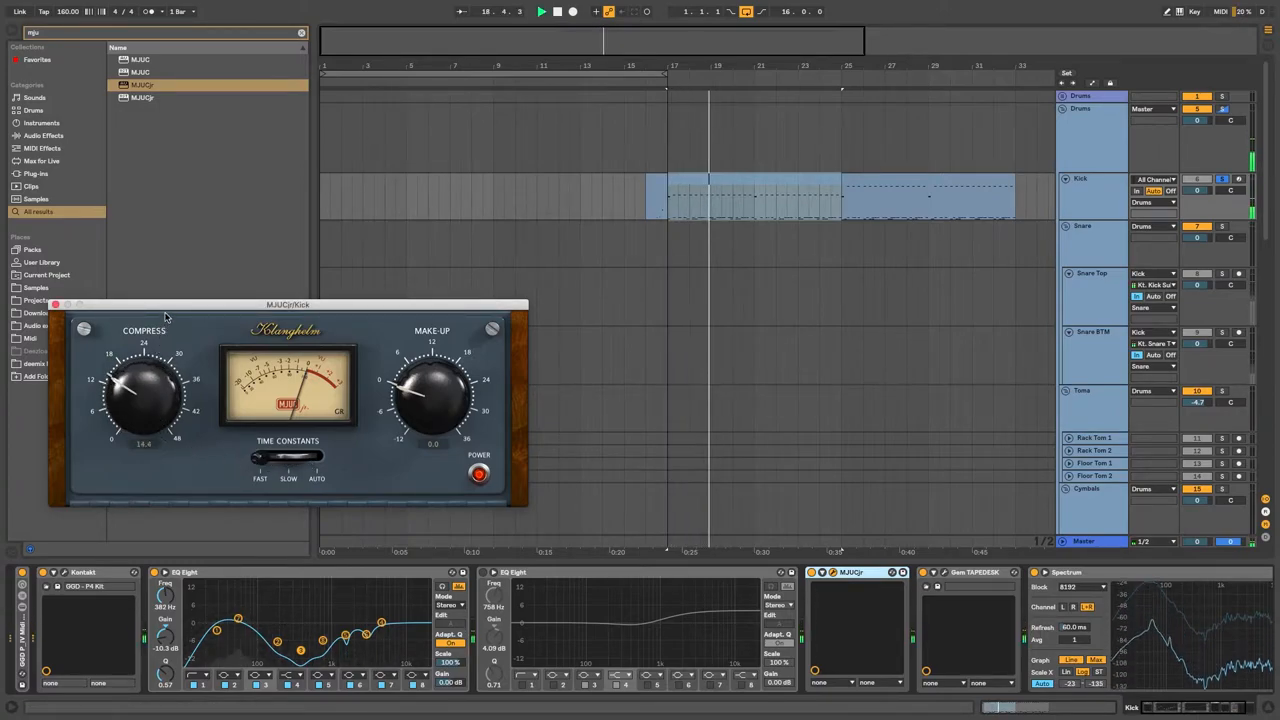
# - Turn up compression and make-up gain on MJUC jr. while looping the drum clip
pyautogui.moveTo(144, 396); pyautogui.dragTo(150, 364)
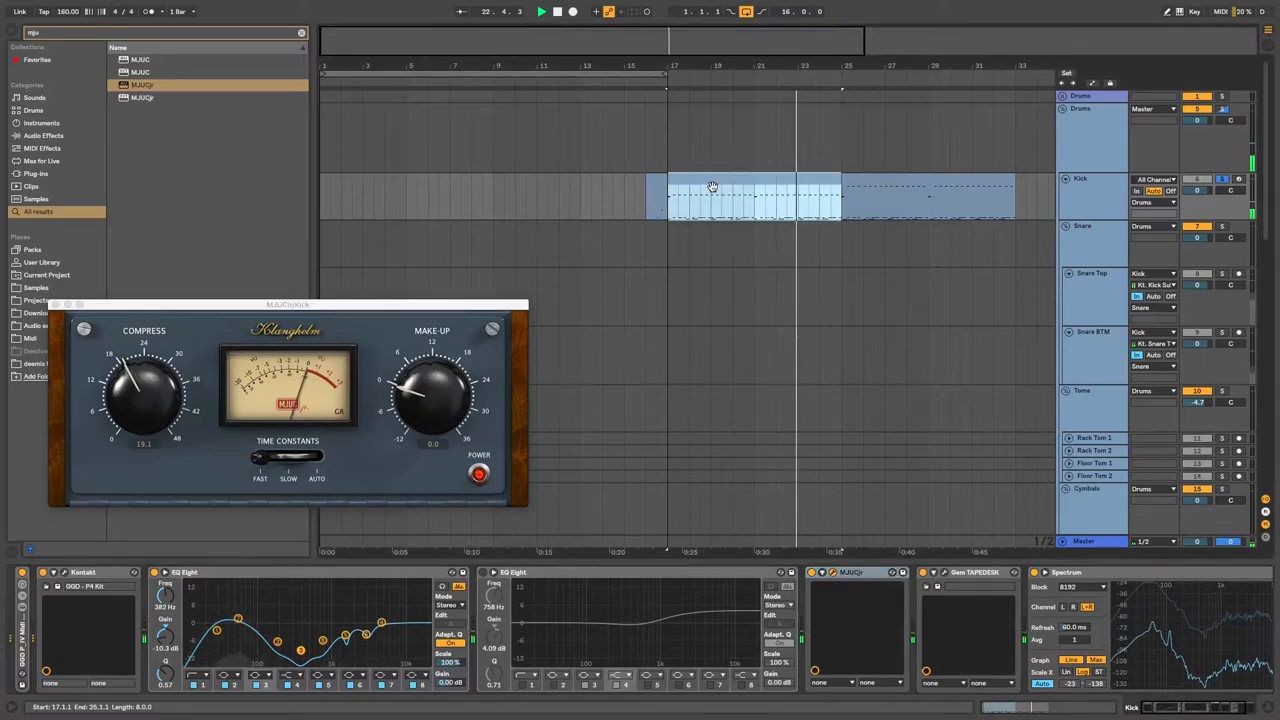
pyautogui.moveTo(432, 390); pyautogui.dragTo(444, 382)
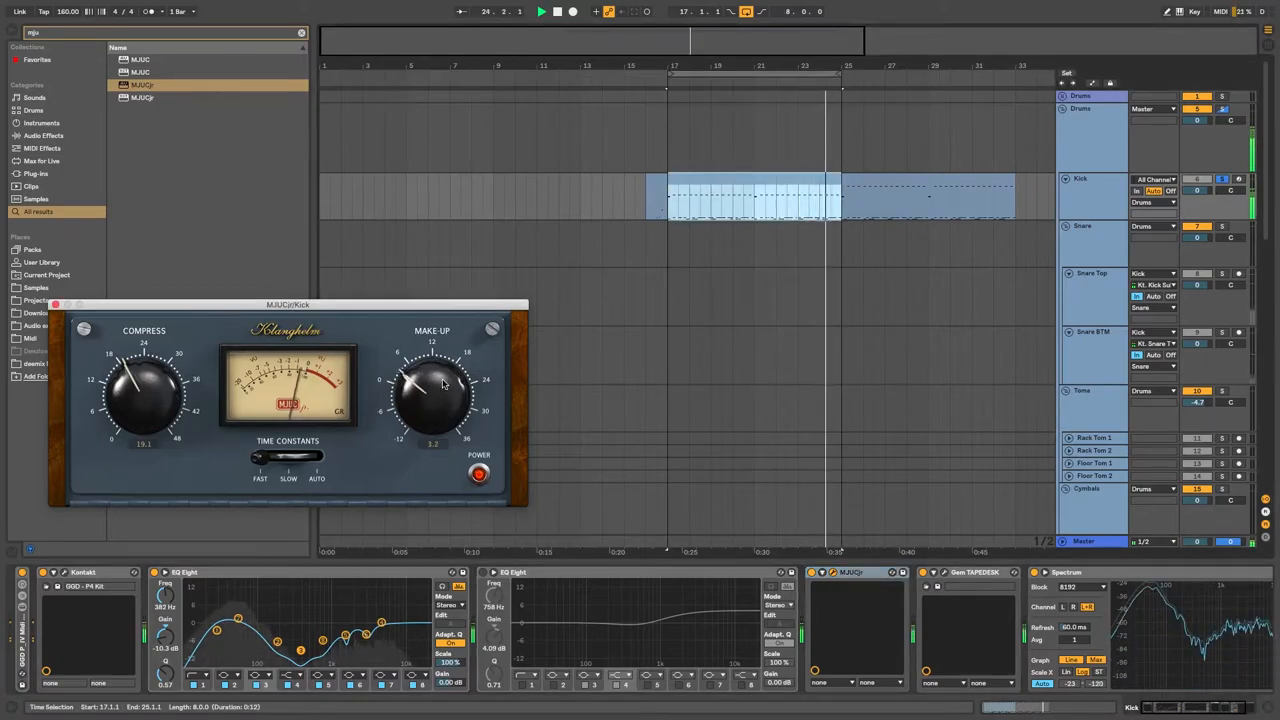
pyautogui.moveTo(432, 390); pyautogui.dragTo(444, 370)
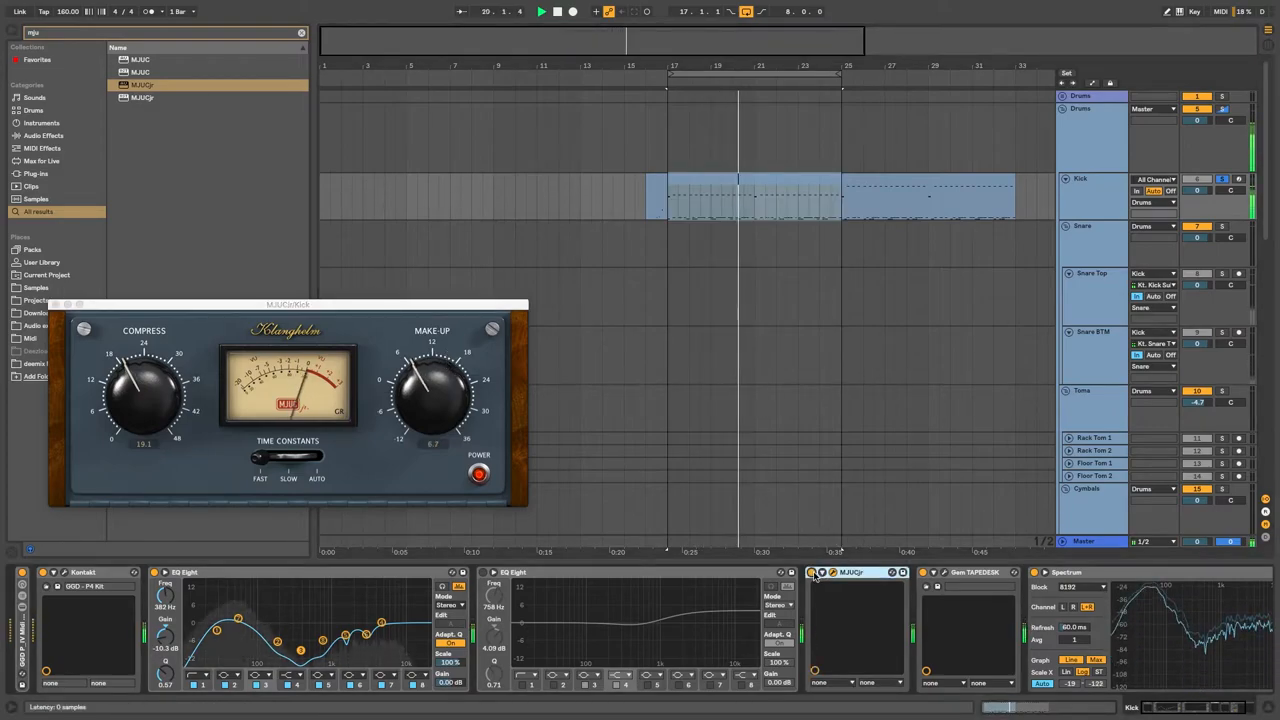
pyautogui.moveTo(432, 390); pyautogui.dragTo(430, 414)
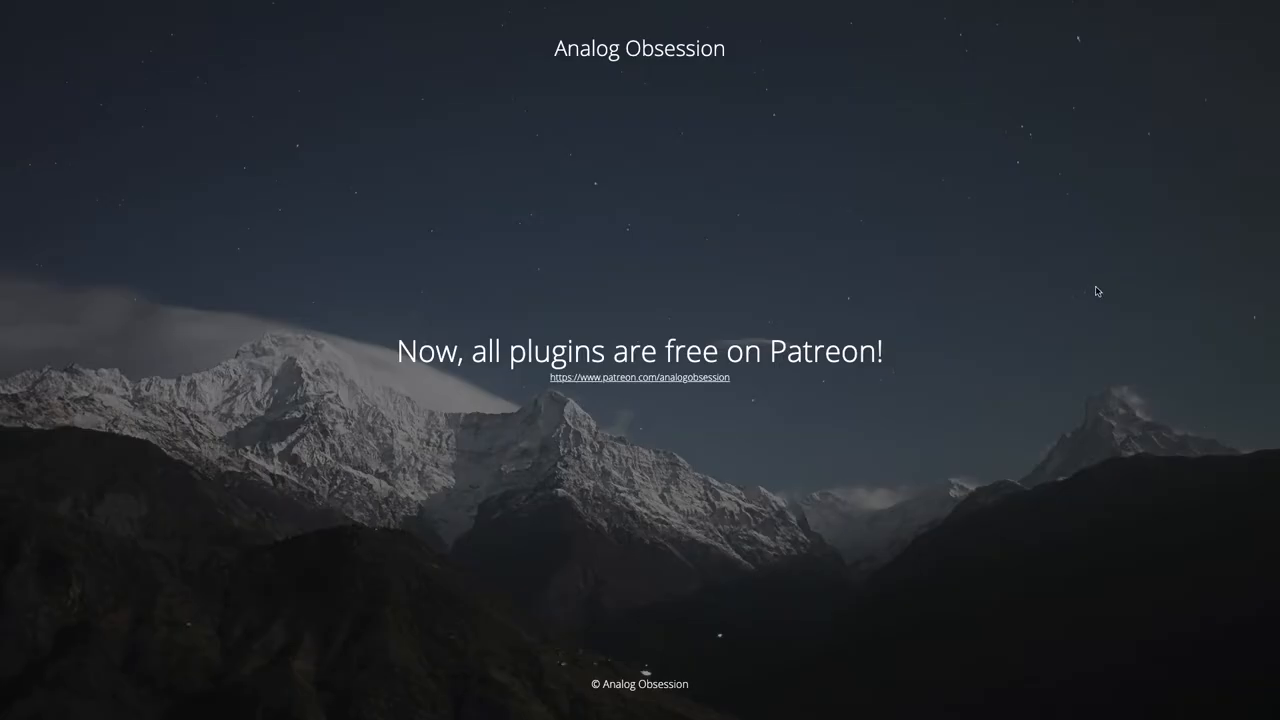
pyautogui.moveTo(658, 380)
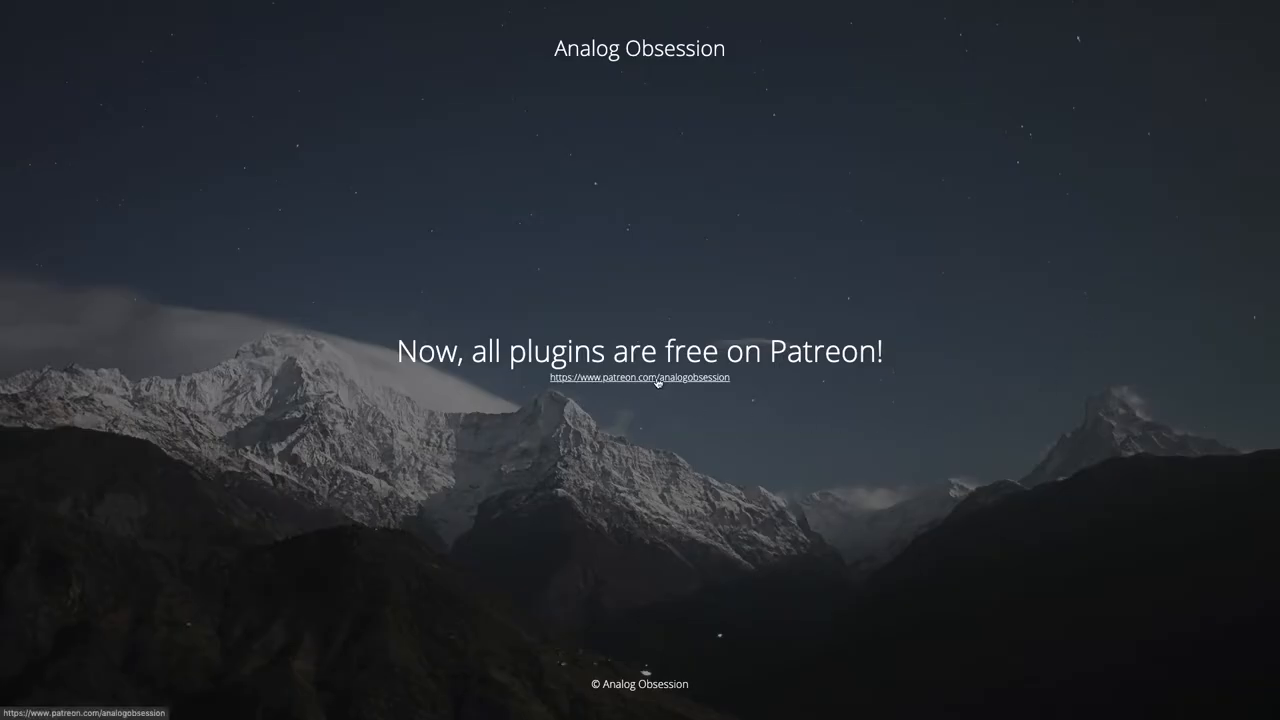
# - Go to Analog Obsession's Patreon page and browse its tiers and recent posts
pyautogui.click(640, 376)
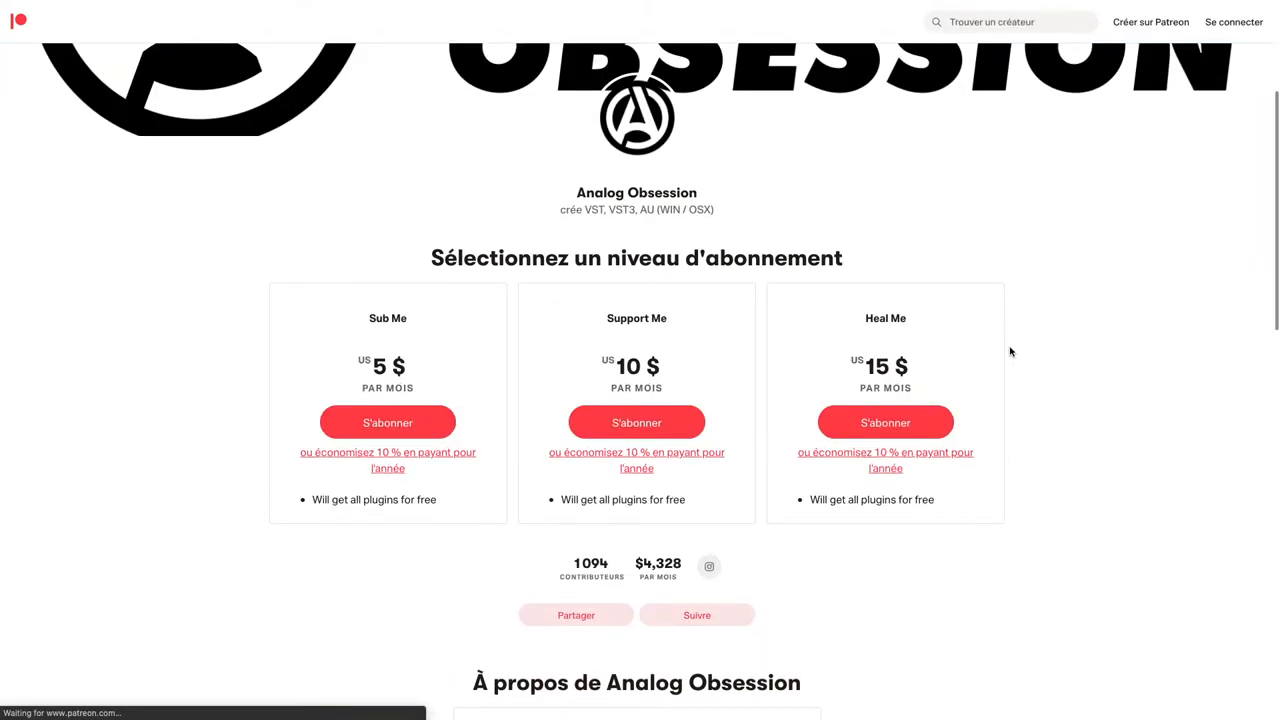
pyautogui.scroll(-3)
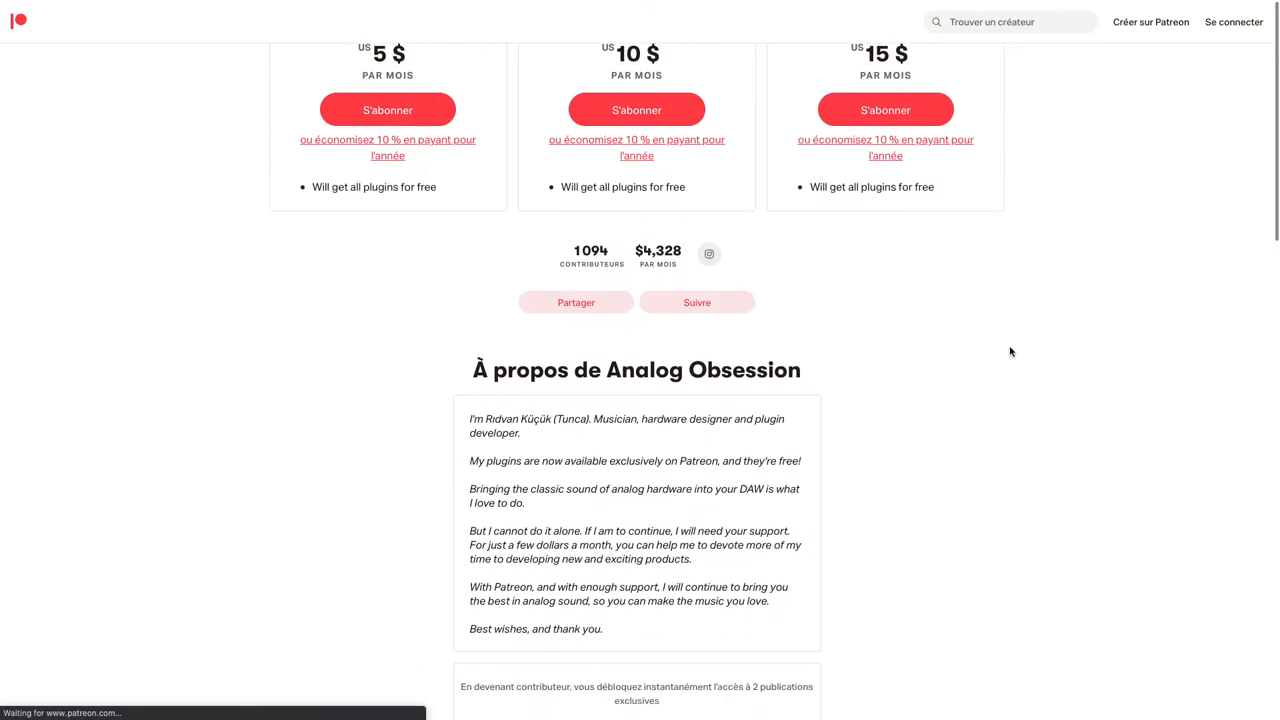
pyautogui.scroll(-3)
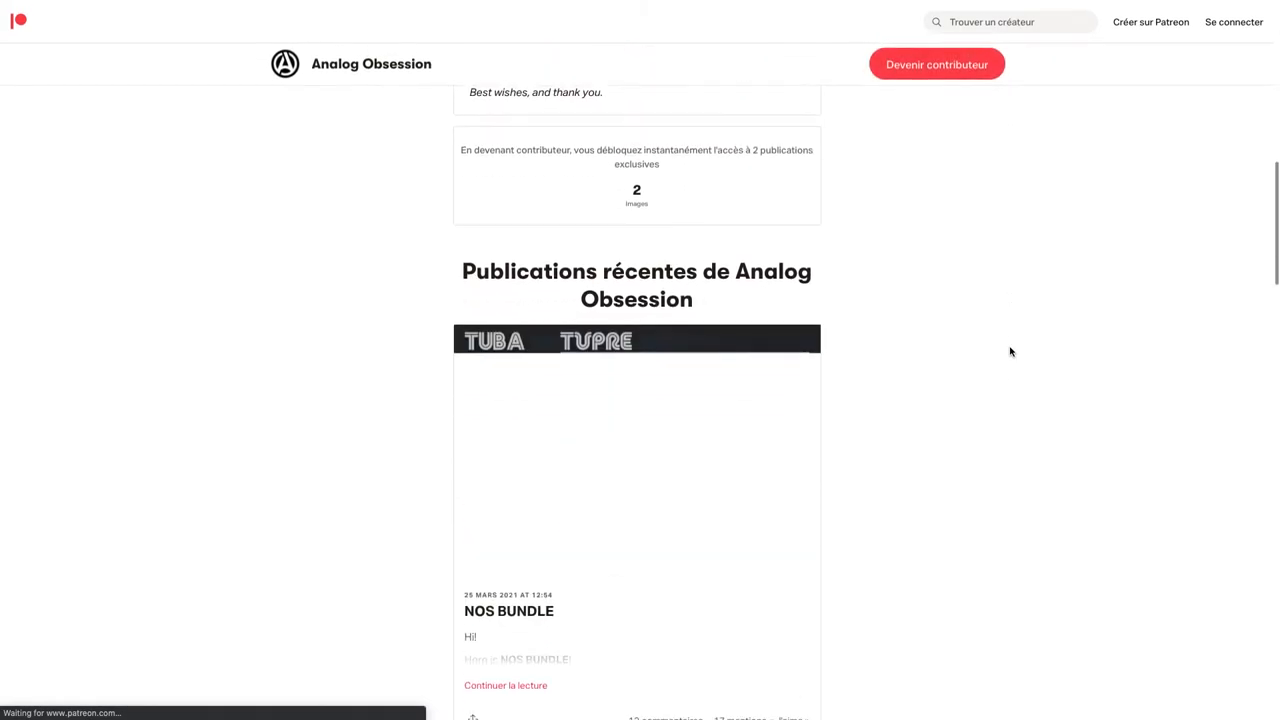
pyautogui.scroll(-3)
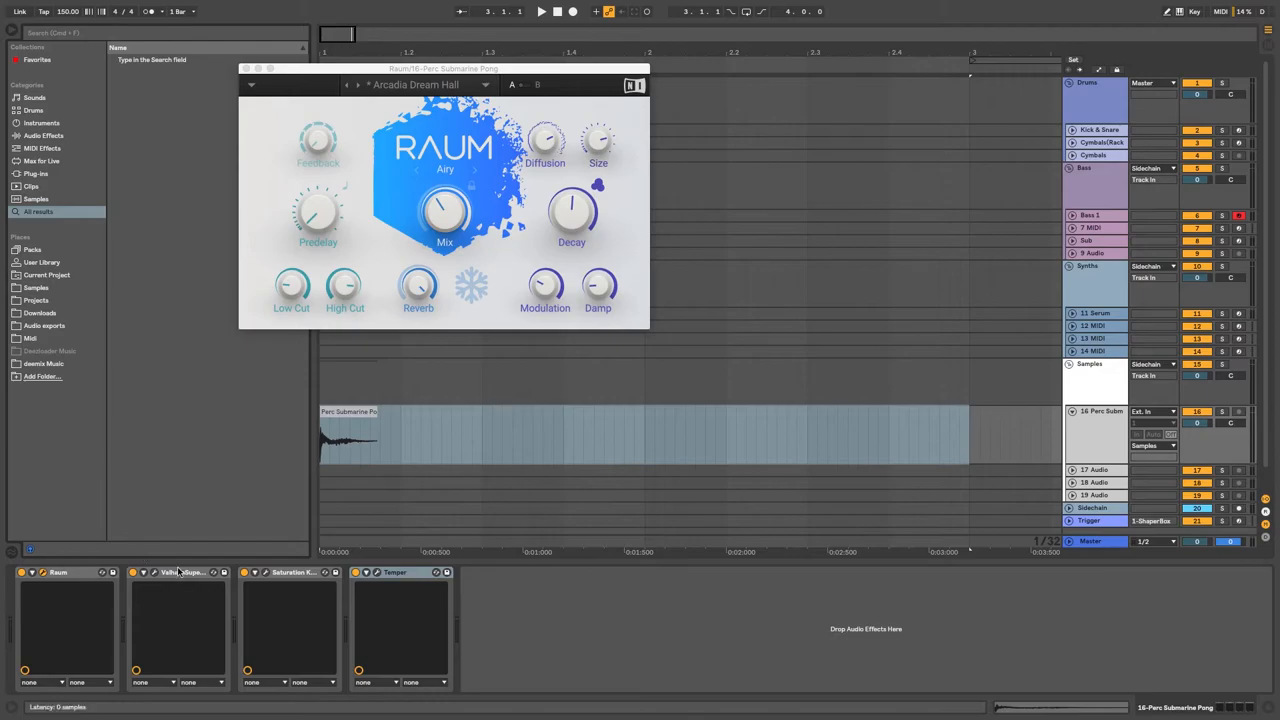
# - Bring up the Valhalla Supermassive, Saturation Knob and Temper plugin windows on the track
pyautogui.doubleClick(184, 572)
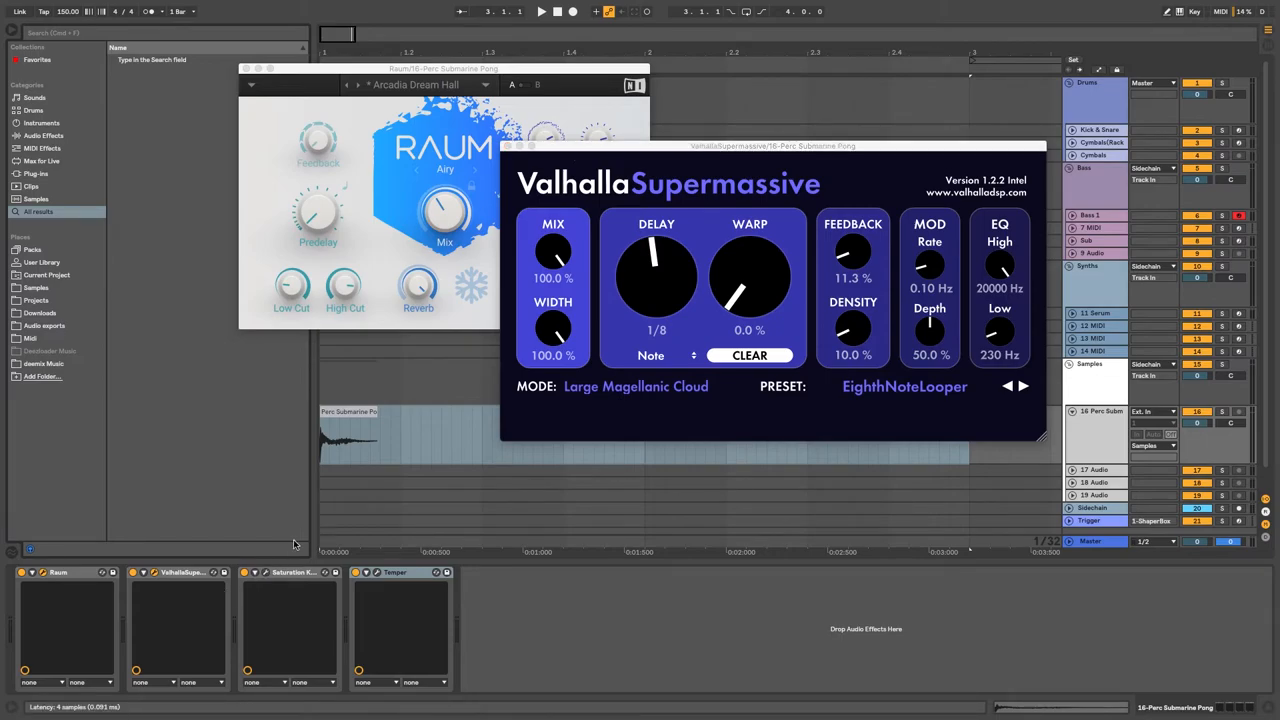
pyautogui.click(290, 572)
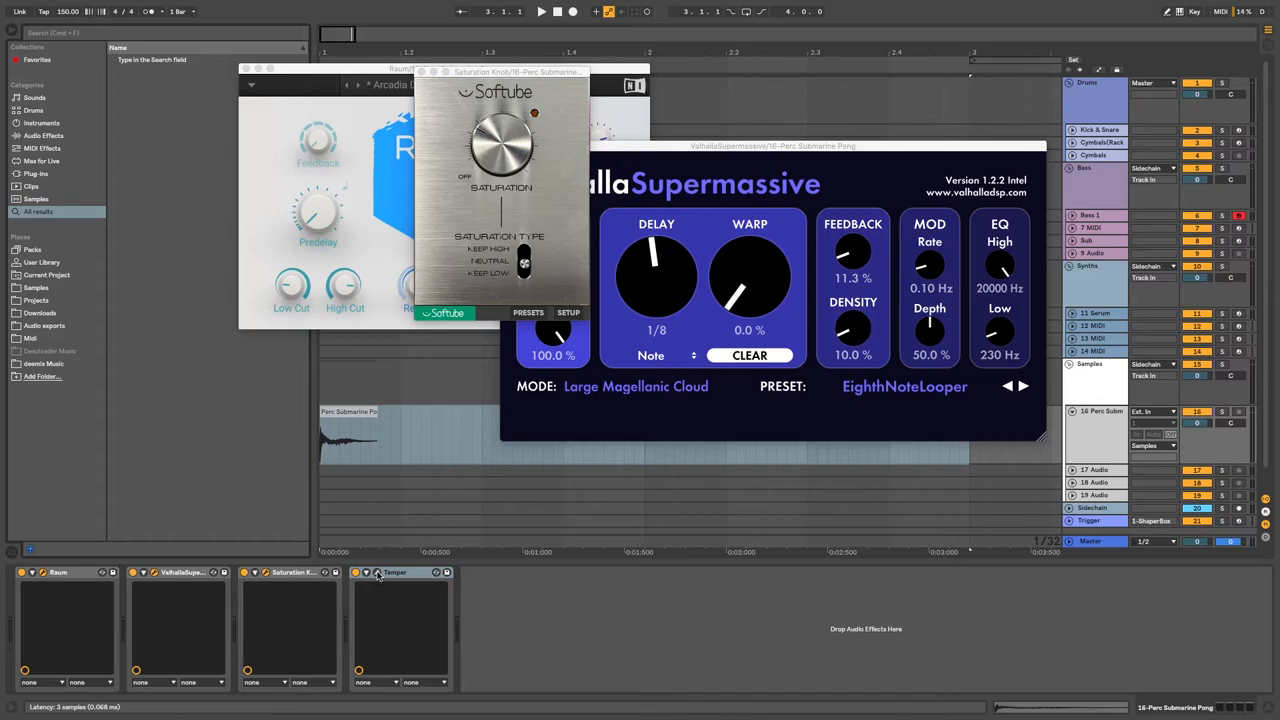
pyautogui.click(396, 572)
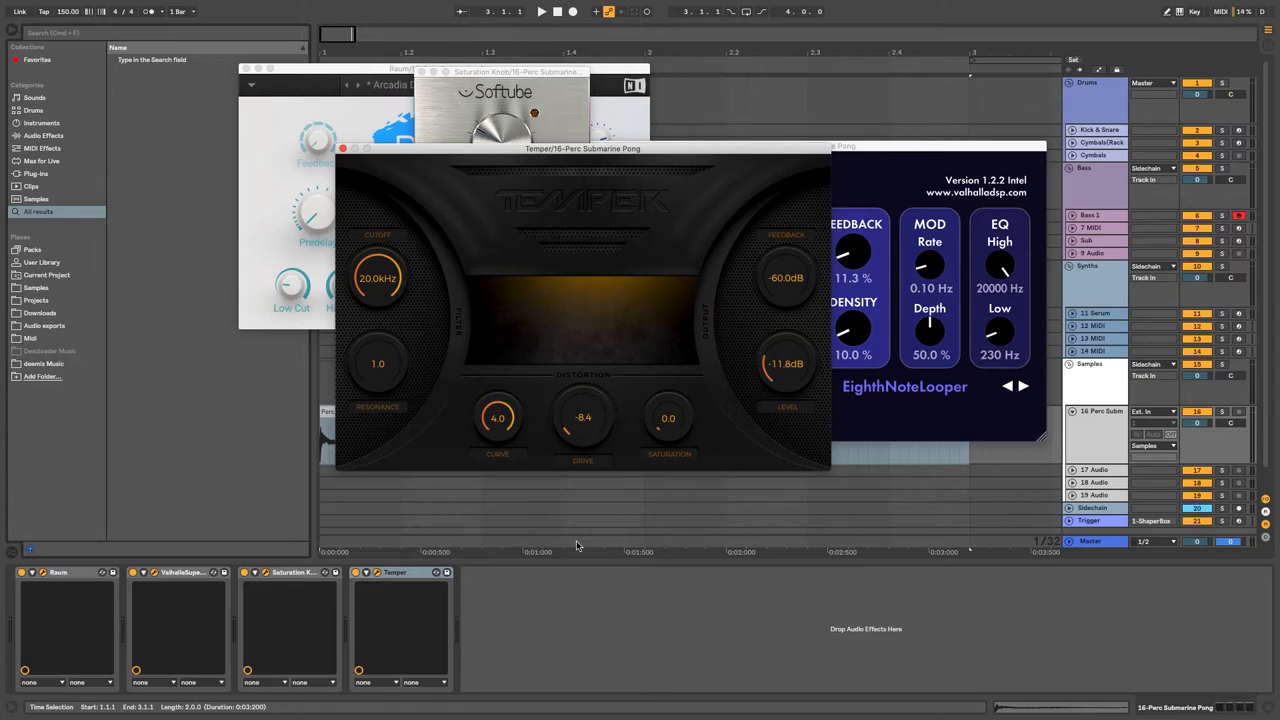
pyautogui.moveTo(610, 630)
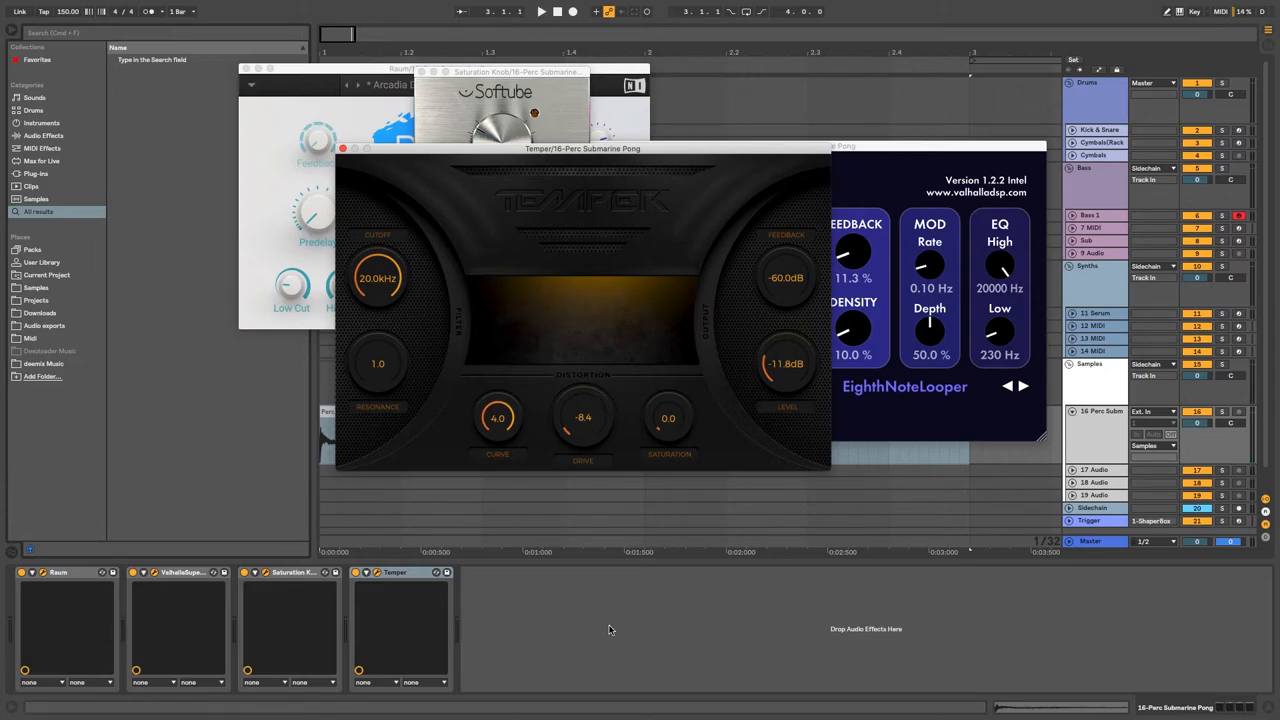
pyautogui.click(540, 12)
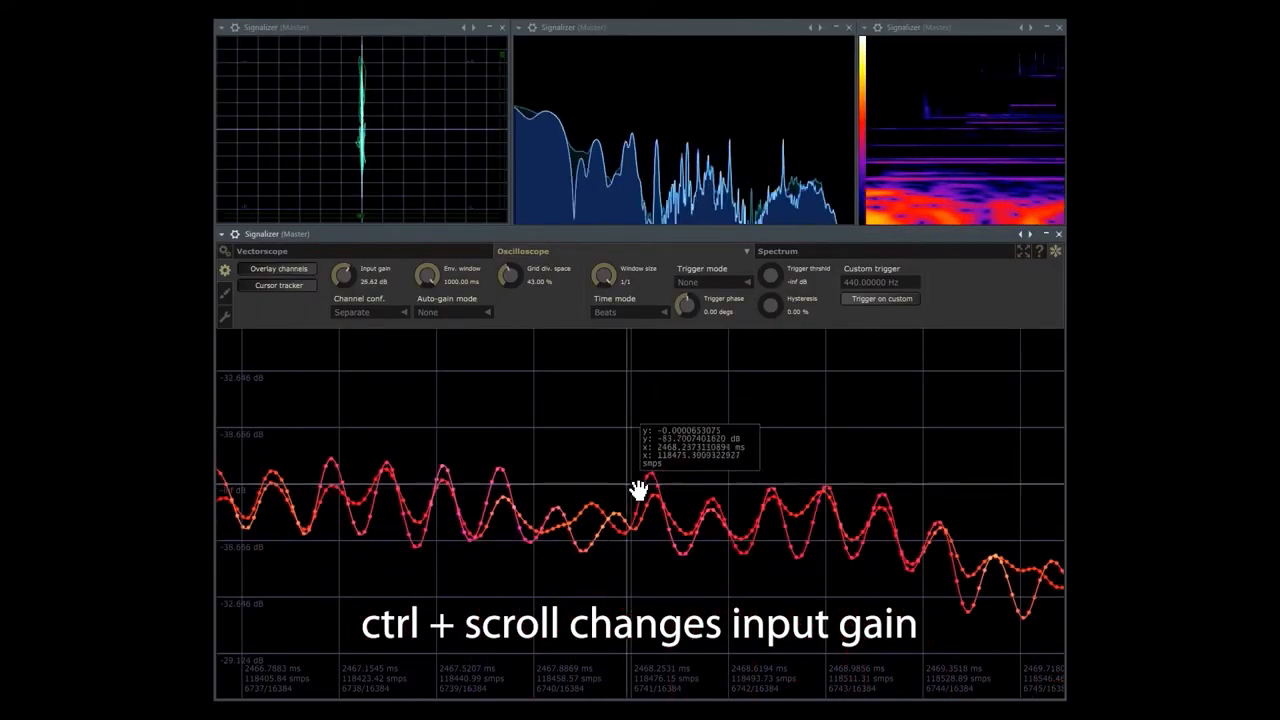
pyautogui.scroll(-3)
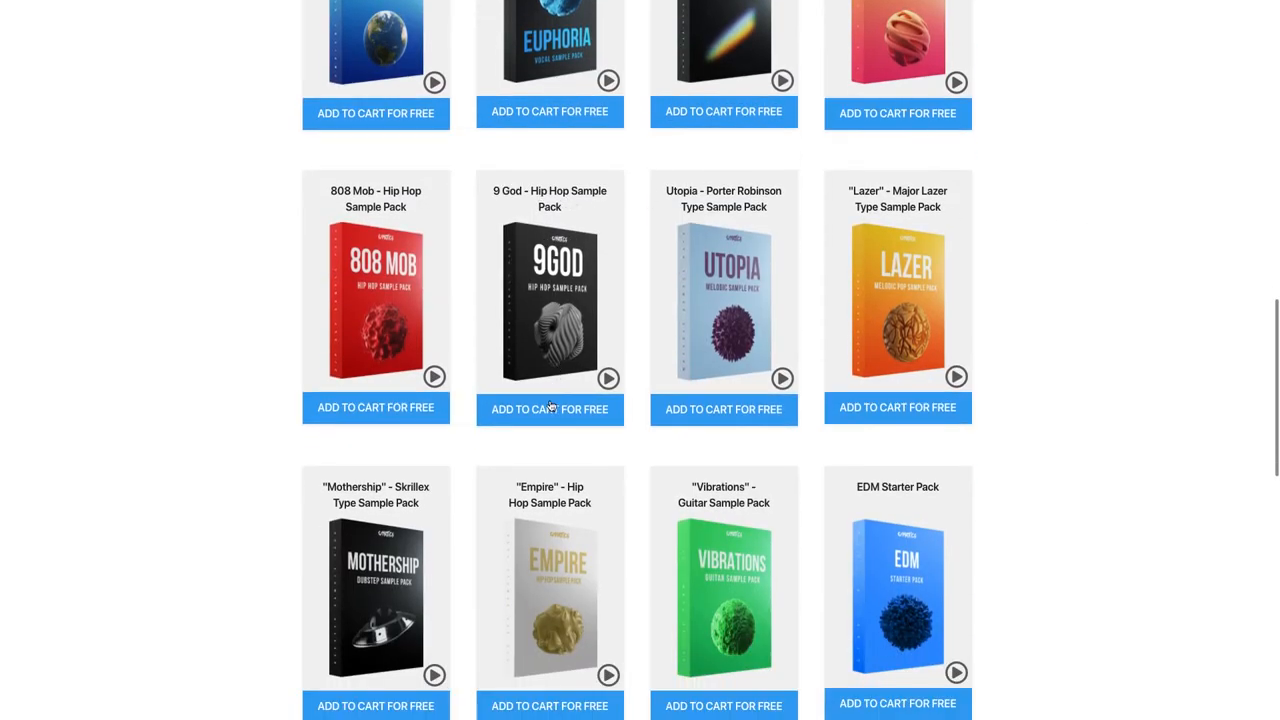
# - Enter the Drum Samples Archive download section and browse the vintage drum machine kits
pyautogui.click(548, 408)
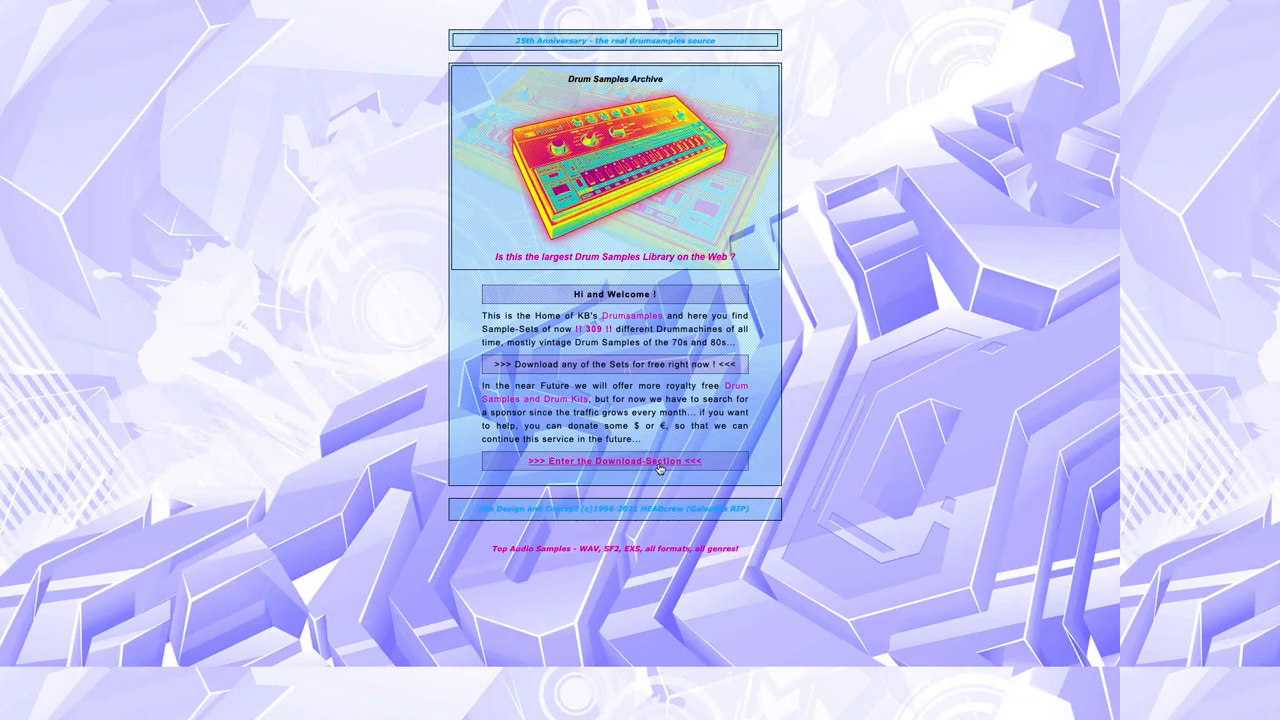
pyautogui.click(618, 460)
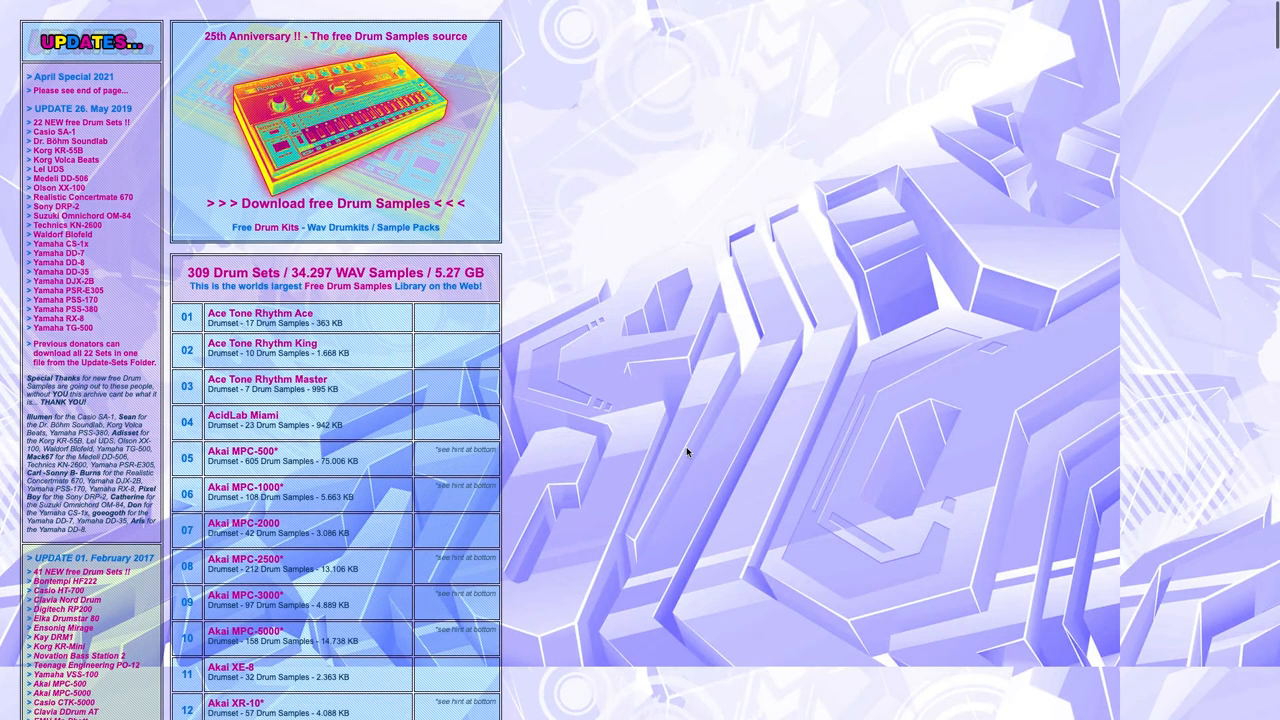
pyautogui.scroll(-3)
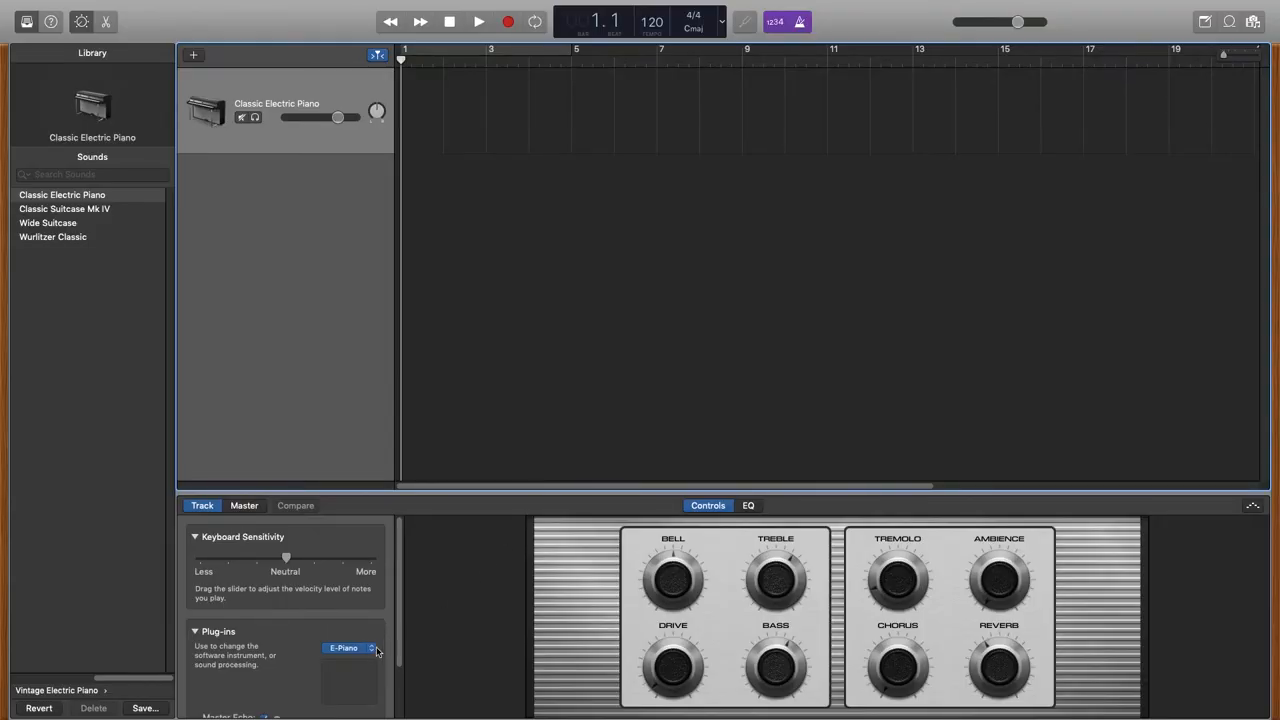
# - Swap the track's electric piano for Sitala and raise the Kick pad's Compression knob
pyautogui.click(366, 644)
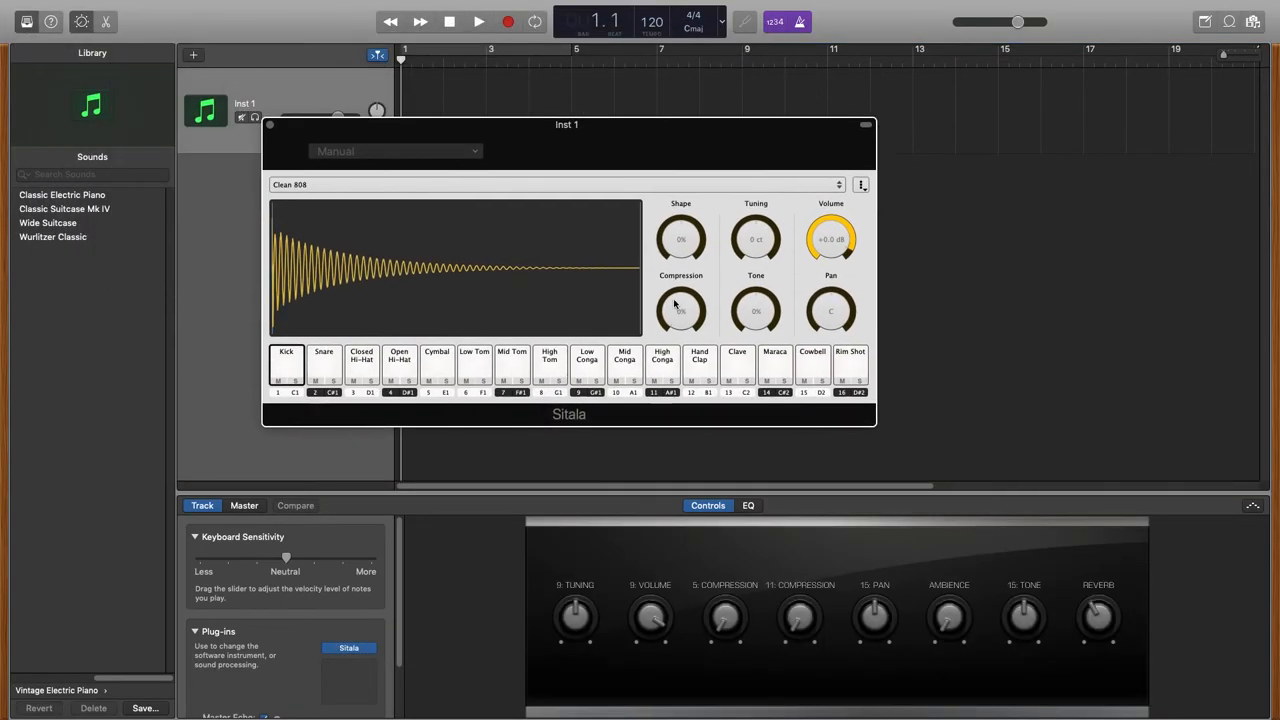
pyautogui.moveTo(680, 312); pyautogui.dragTo(680, 296)
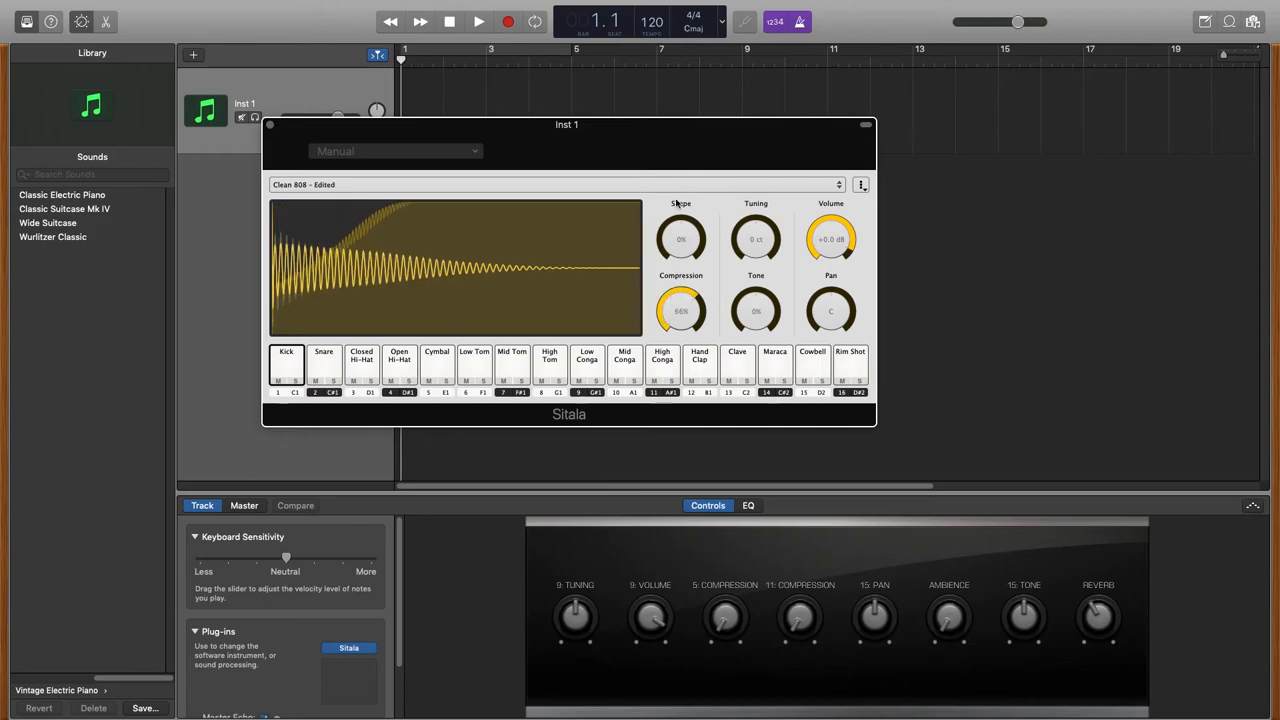